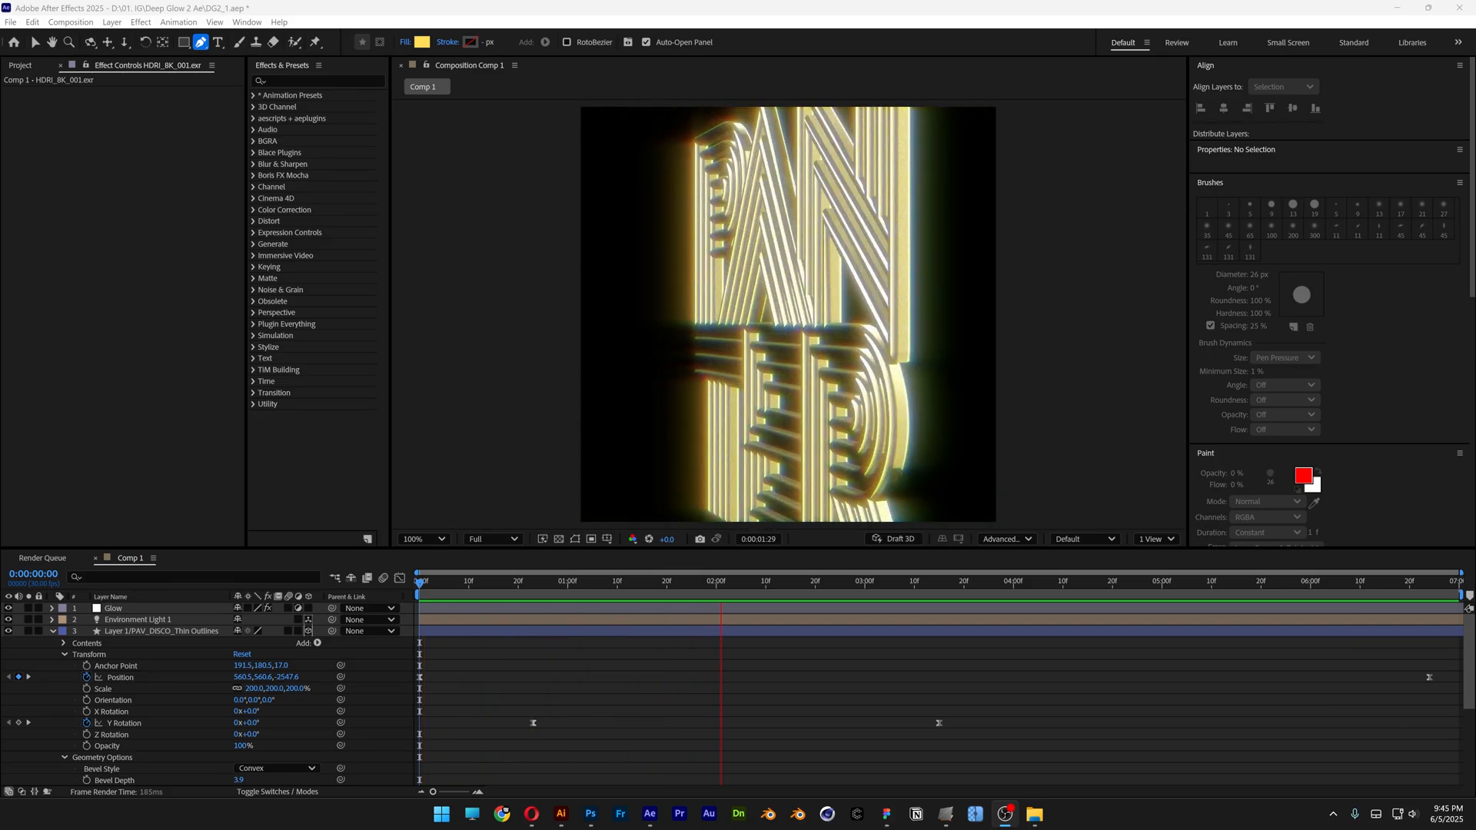
Zoom into the PANTER lettering and pick its export file format in the Asset Export panel.
{"action": "left_click", "coordinate": [1018, 582]}
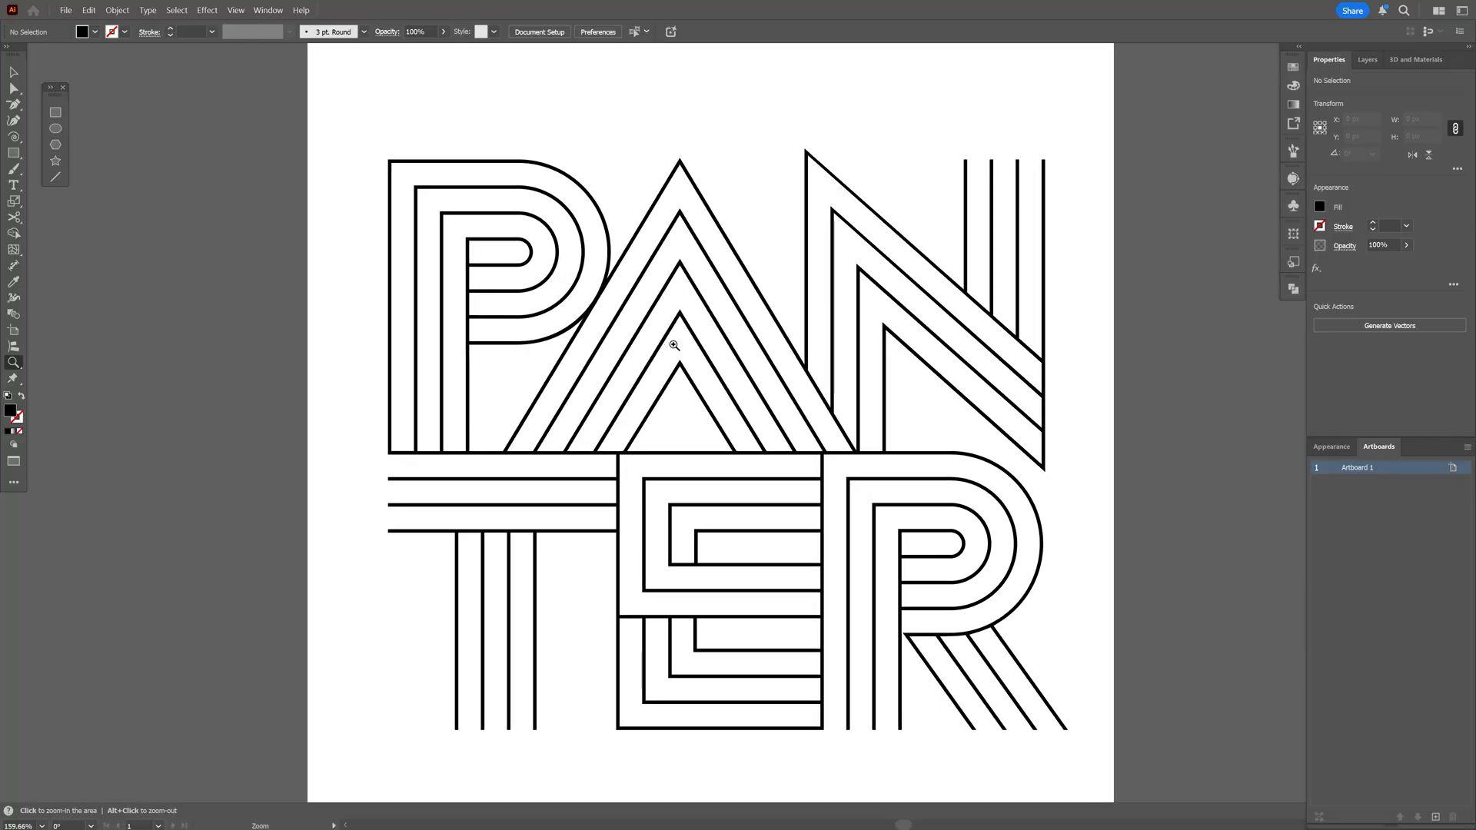
{"action": "left_click", "coordinate": [674, 346]}
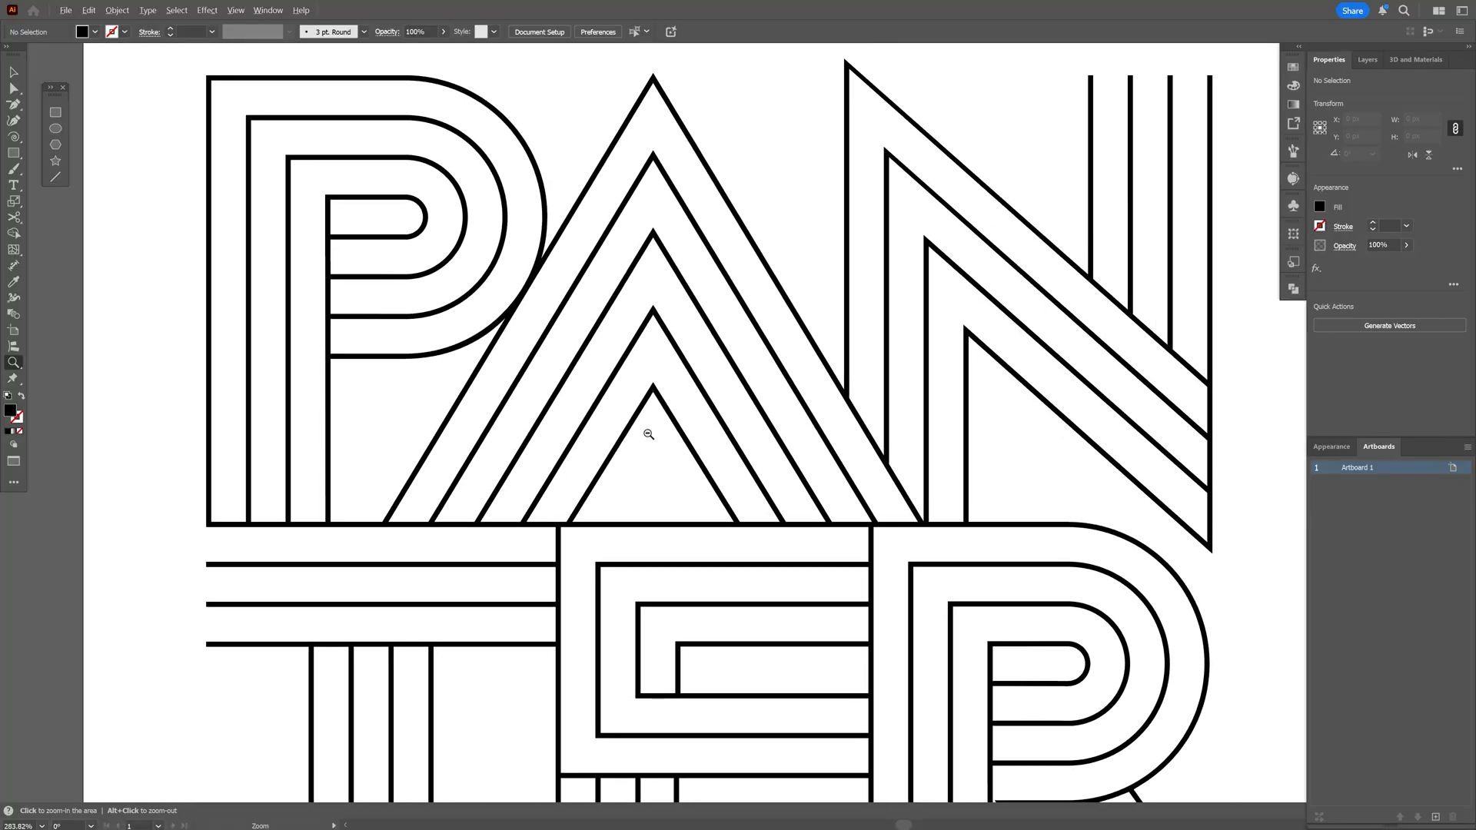
{"action": "left_click", "coordinate": [651, 434]}
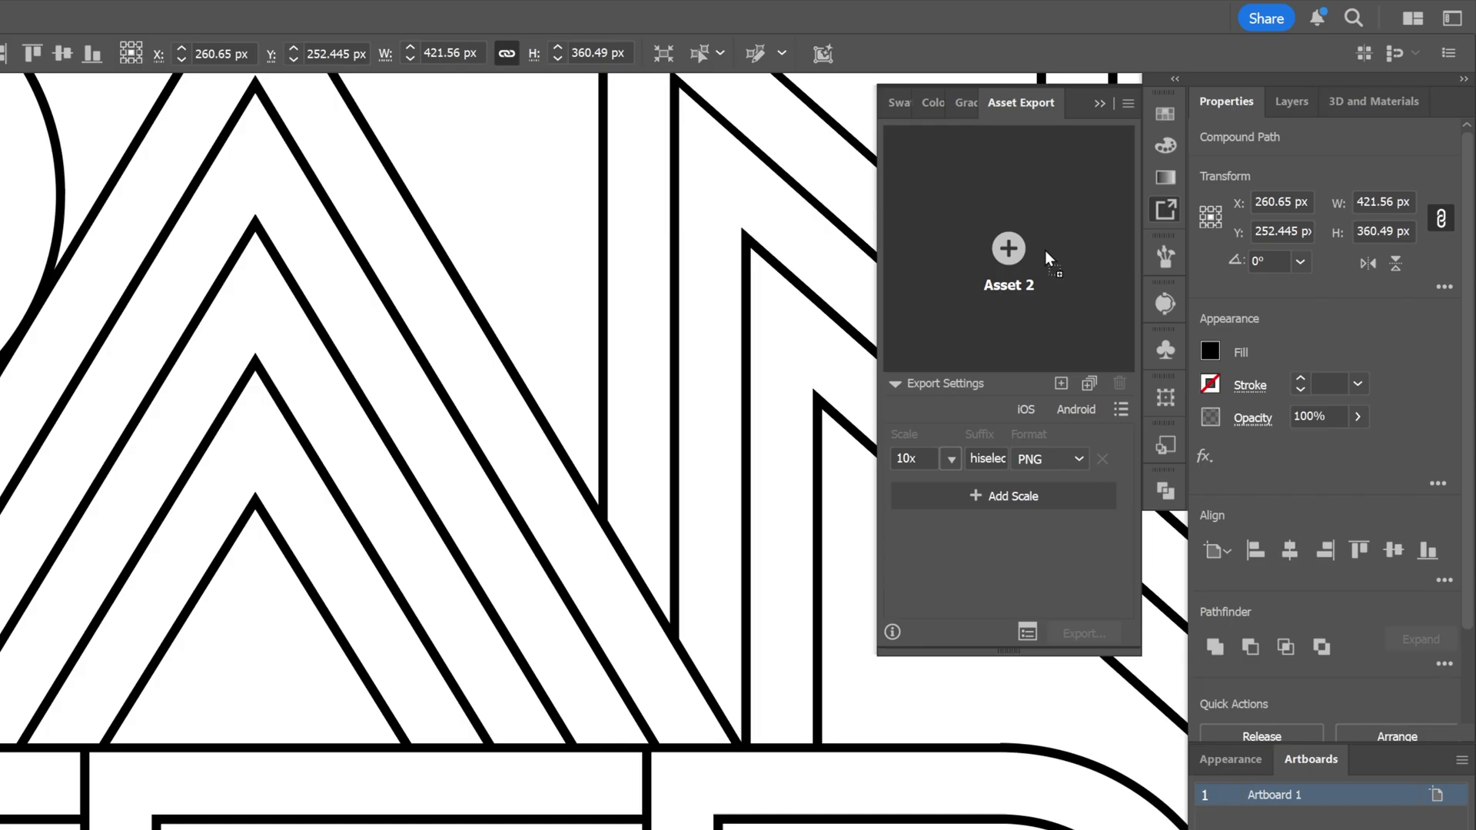
{"action": "left_click", "coordinate": [1049, 458]}
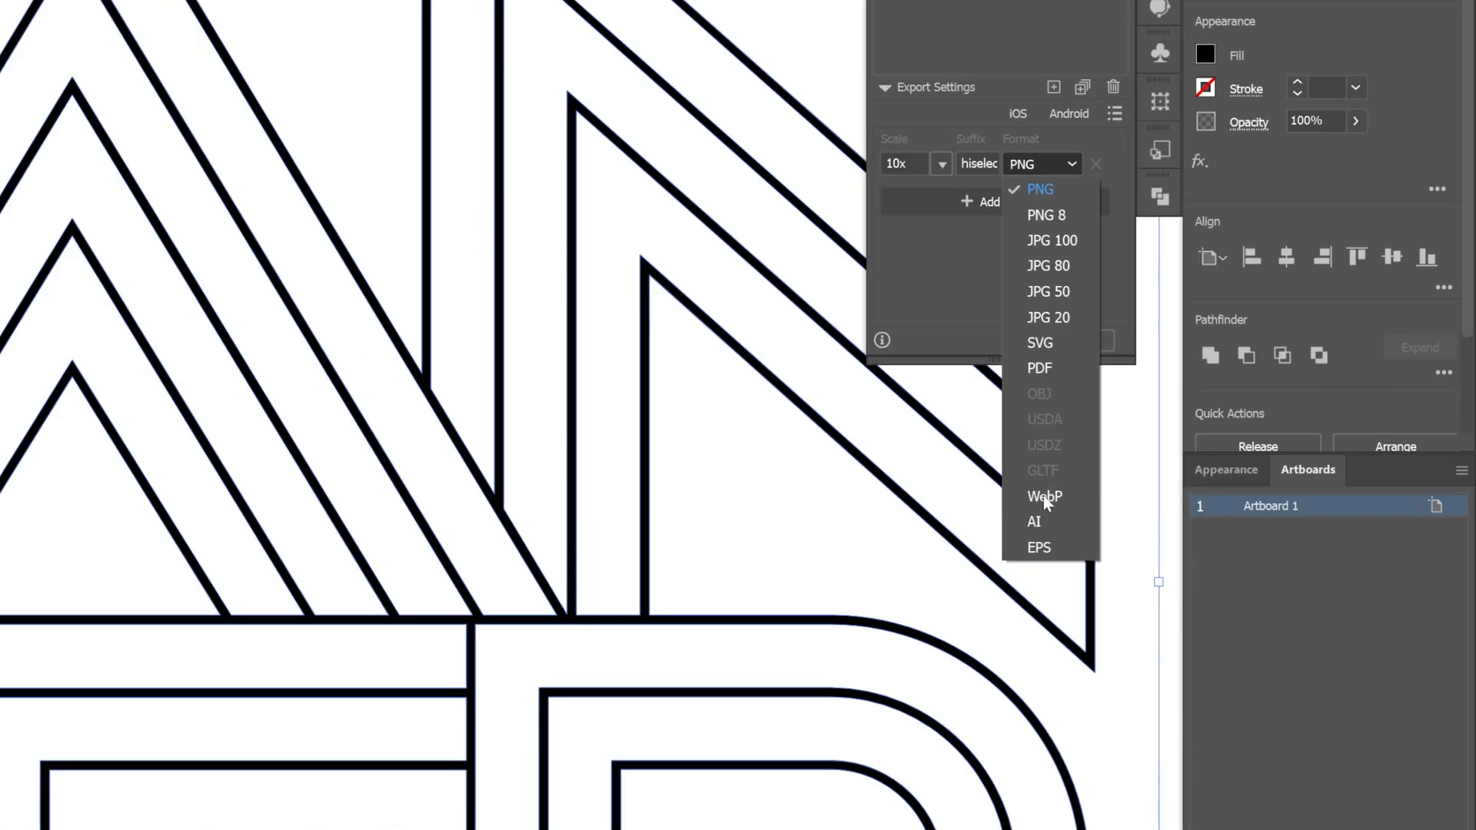
{"action": "left_click", "coordinate": [1033, 522]}
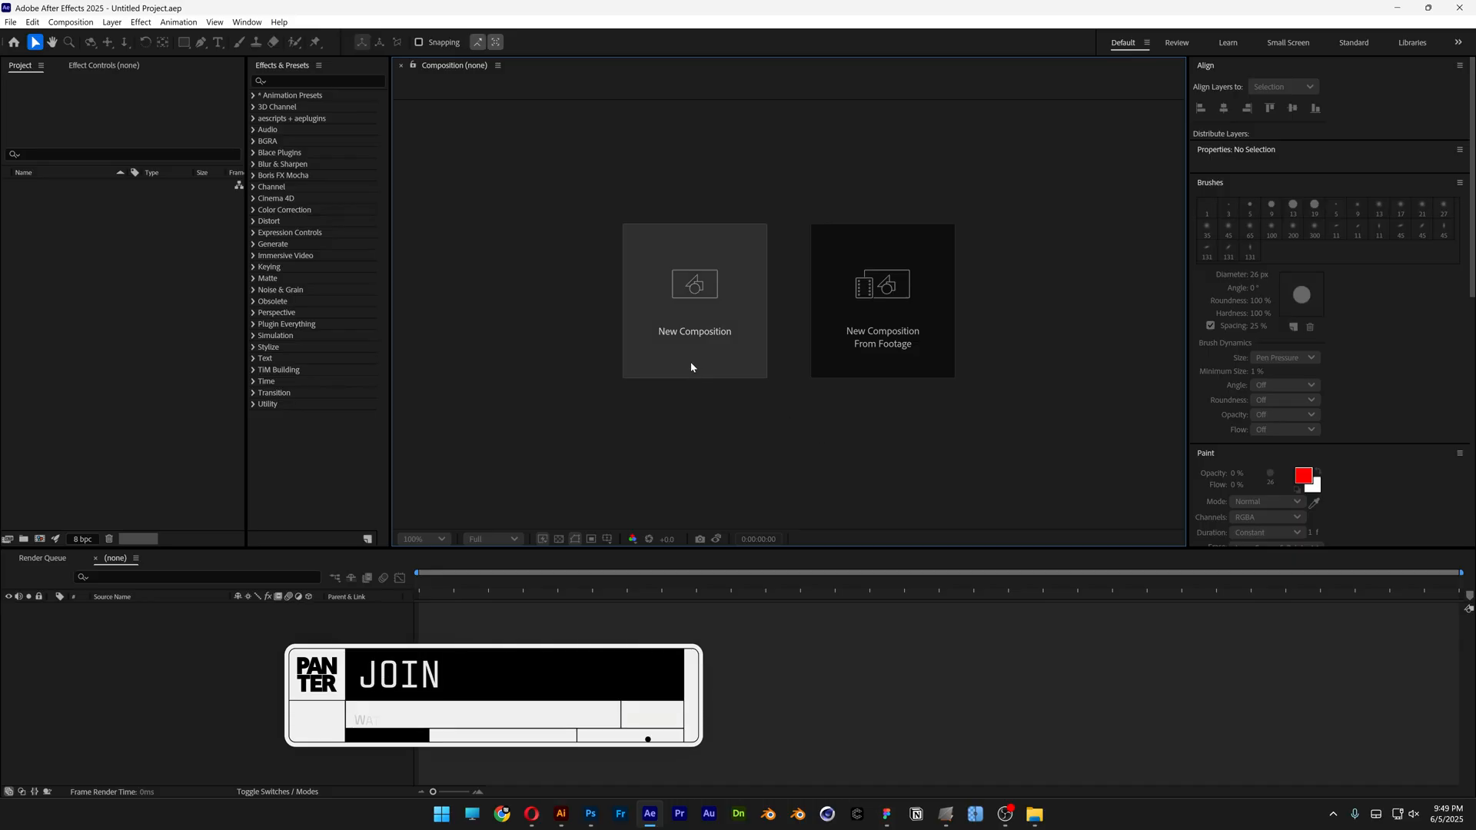
Start a new composition and set its width to 1080.
{"action": "left_click", "coordinate": [693, 301]}
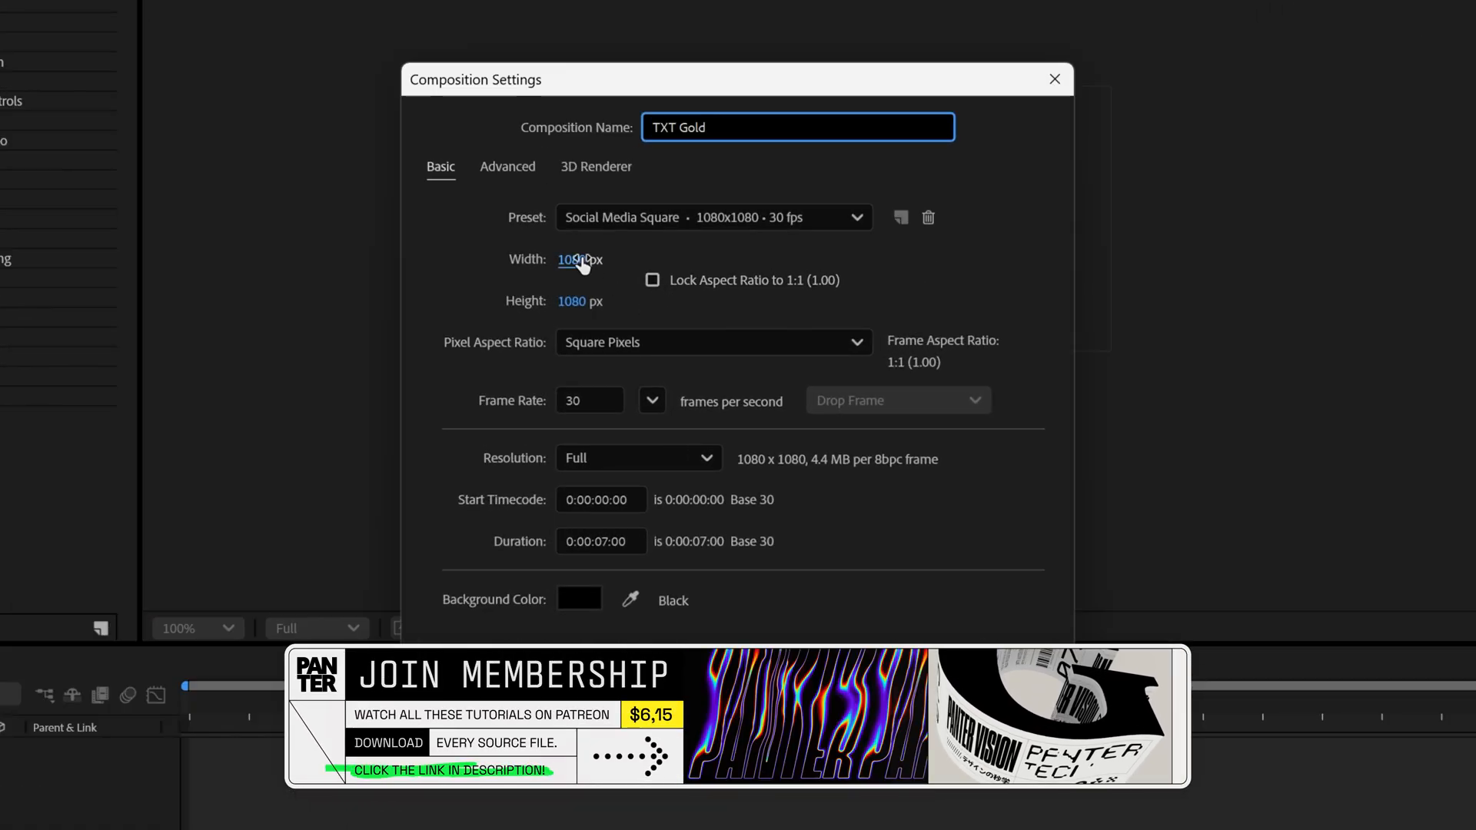
{"action": "left_click", "coordinate": [584, 302]}
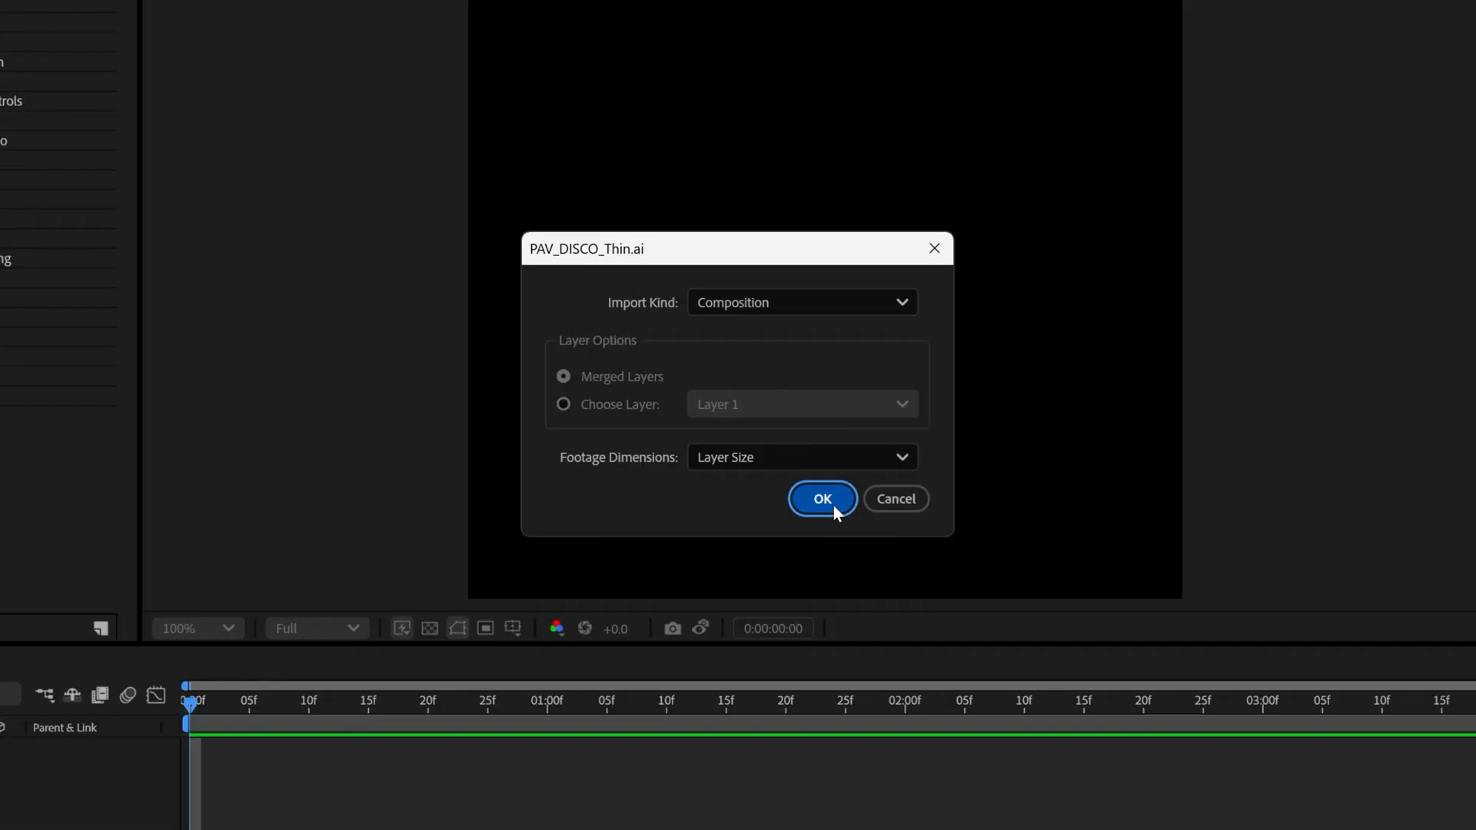
Confirm the import and convert the PANTER vector layer into a shape layer.
{"action": "left_click", "coordinate": [823, 499]}
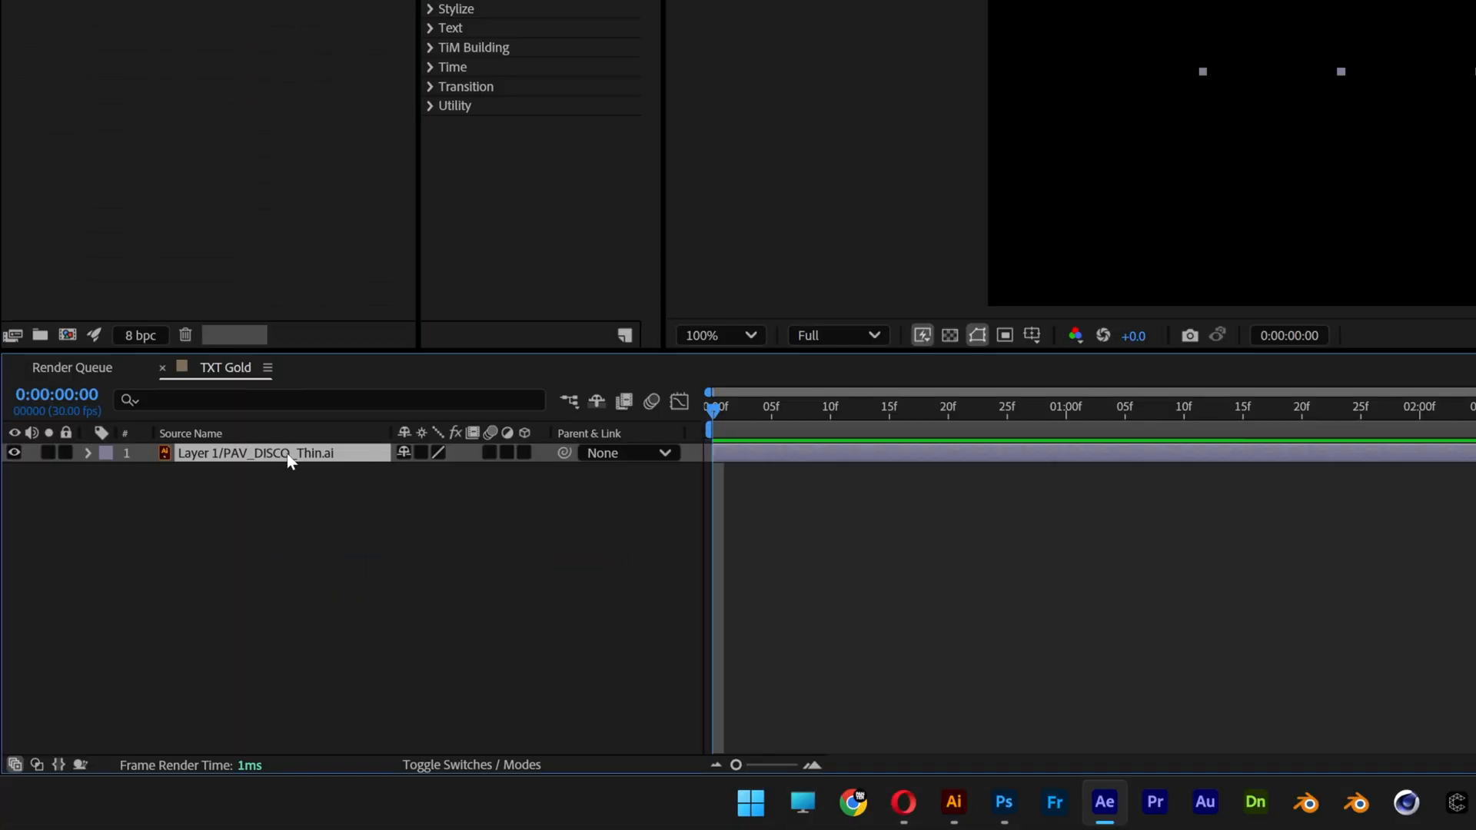
{"action": "right_click", "coordinate": [253, 452]}
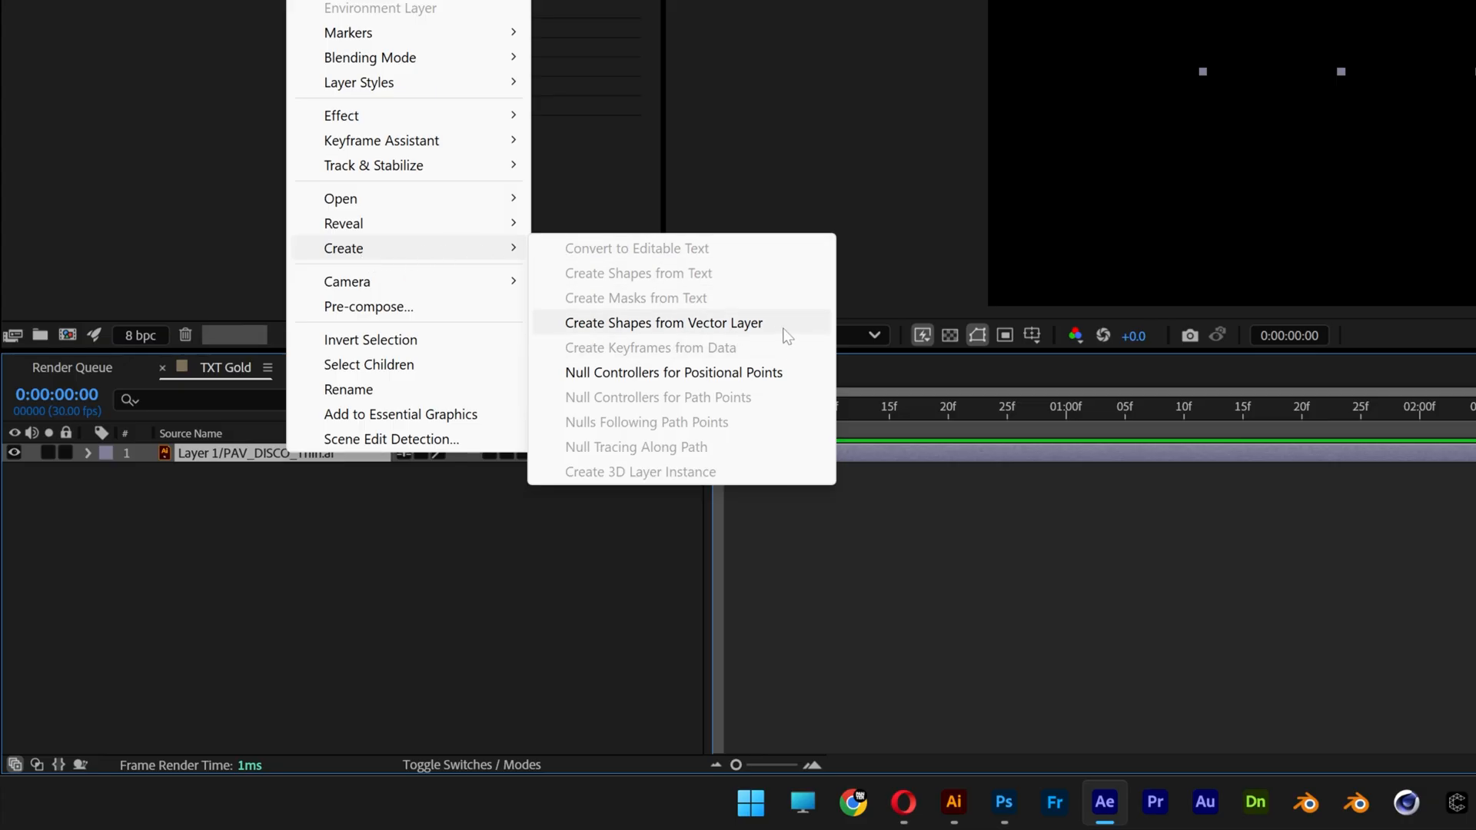
{"action": "left_click", "coordinate": [663, 323]}
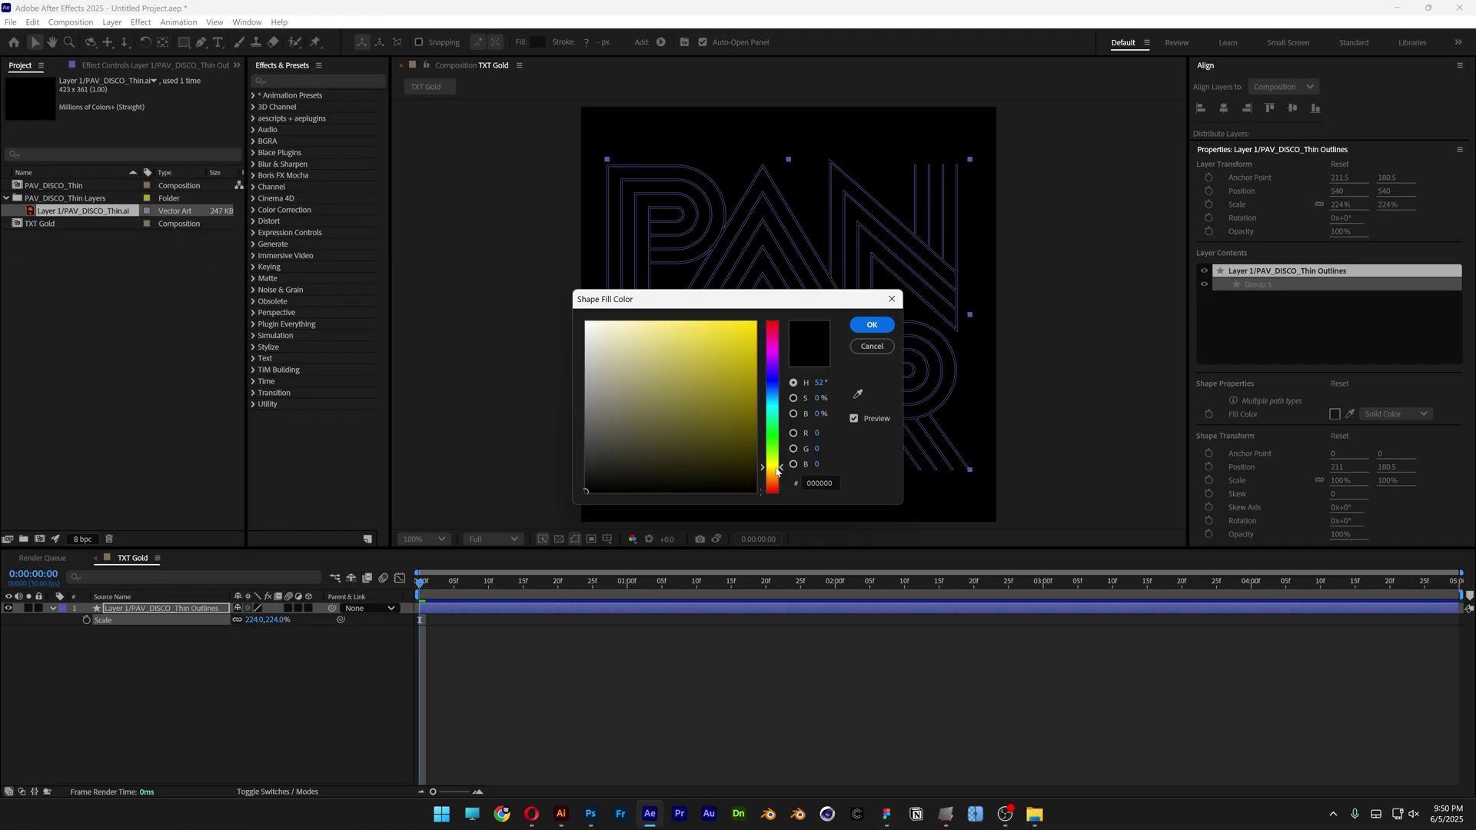
Apply the yellow fill to the PANTER outlines and switch the shape layer to 3D.
{"action": "left_click", "coordinate": [872, 325]}
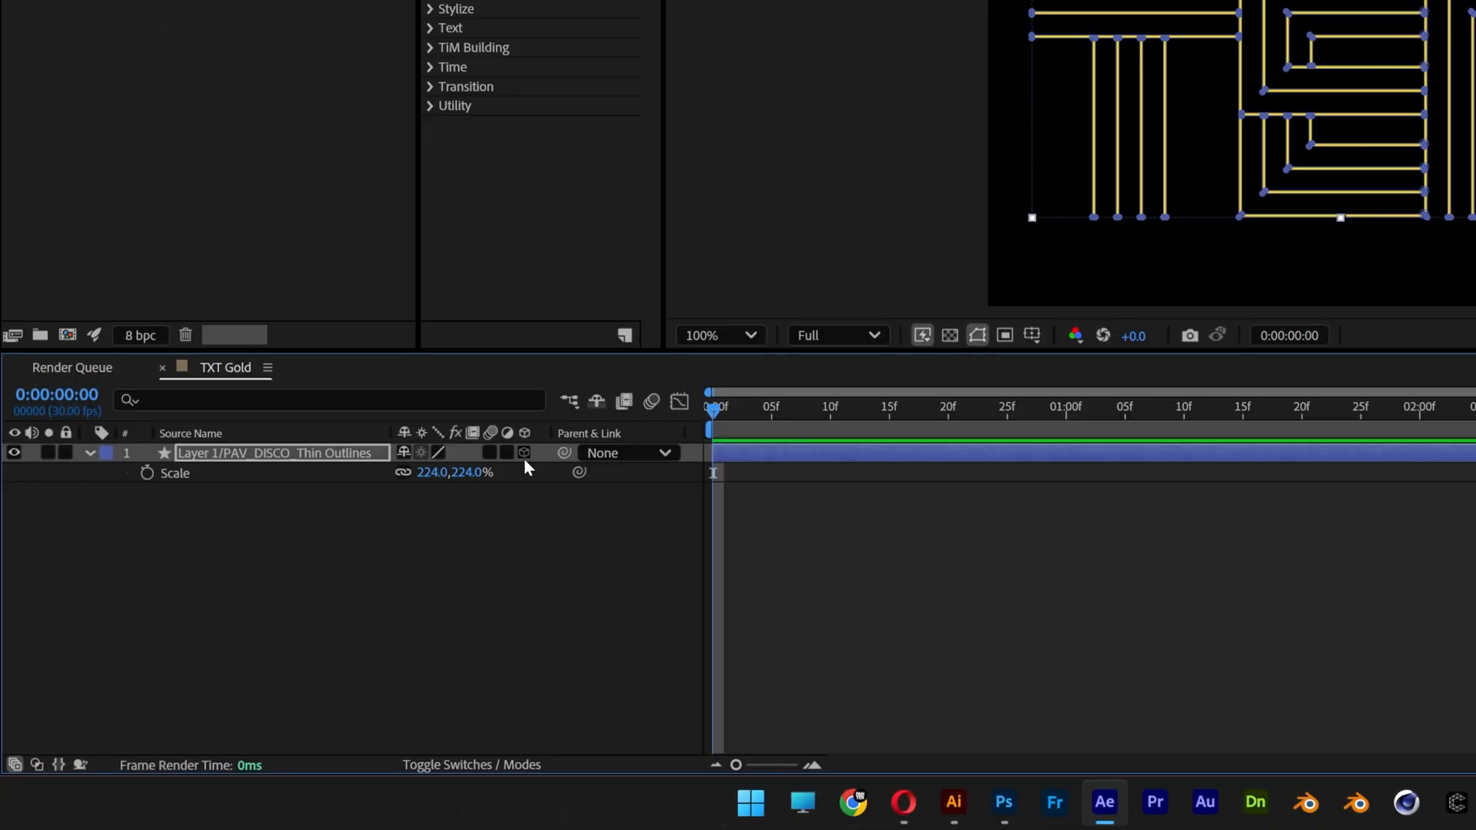
{"action": "left_click", "coordinate": [523, 452]}
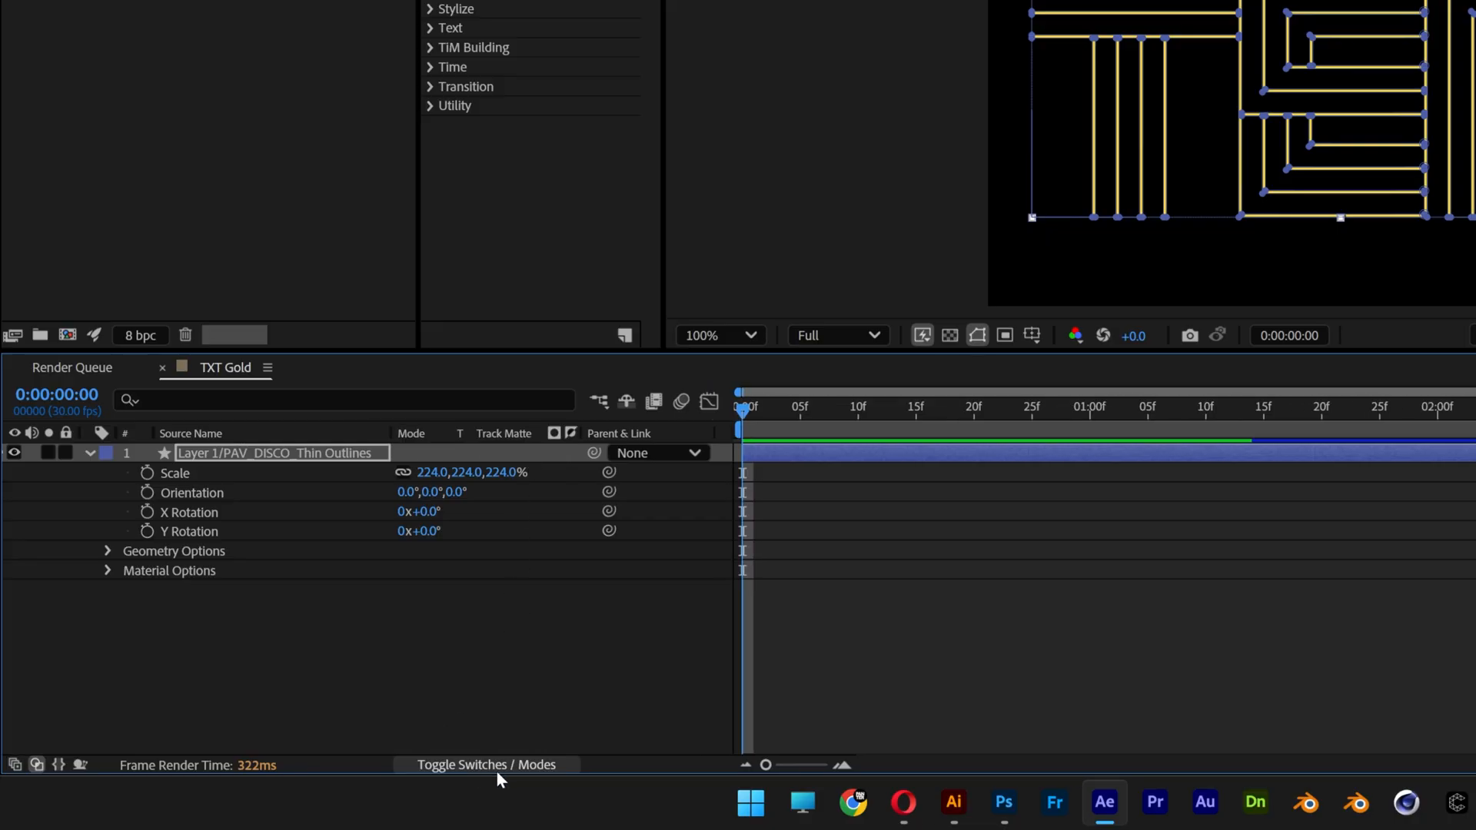
{"action": "left_click", "coordinate": [486, 766]}
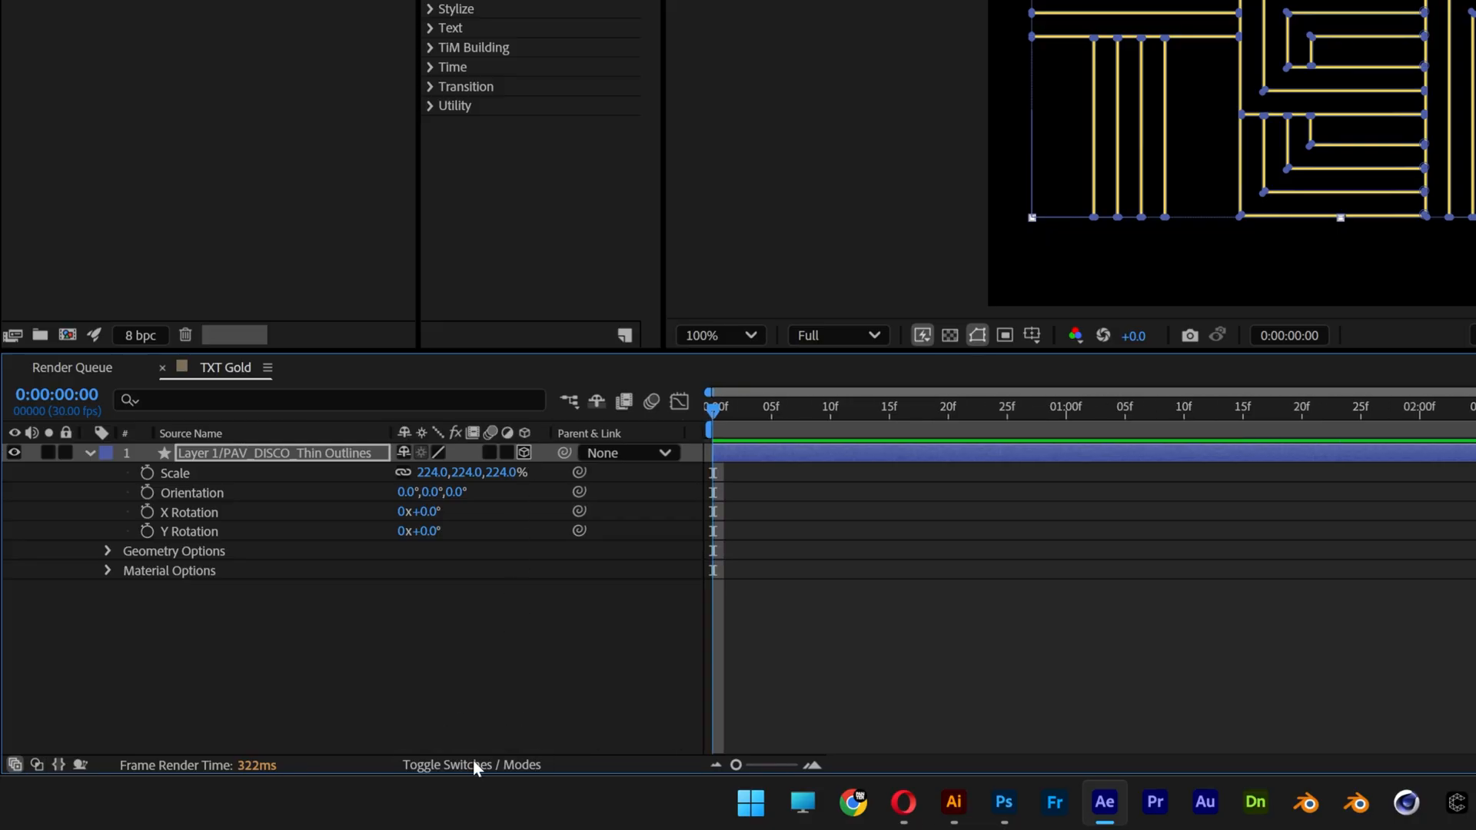
{"action": "left_click", "coordinate": [922, 326]}
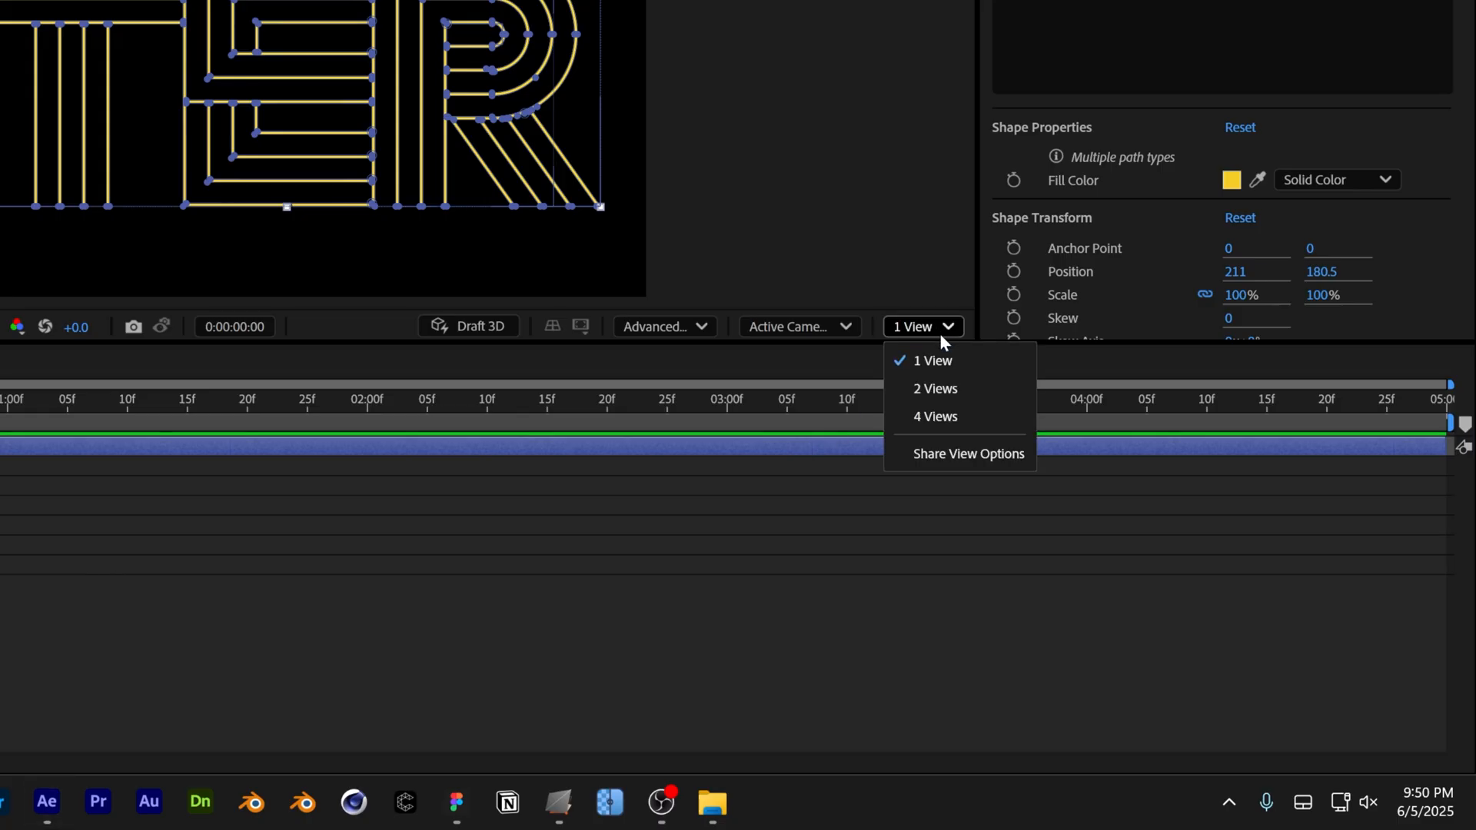
Split the viewer into two views and give the lettering a convex bevel.
{"action": "left_click", "coordinate": [935, 388]}
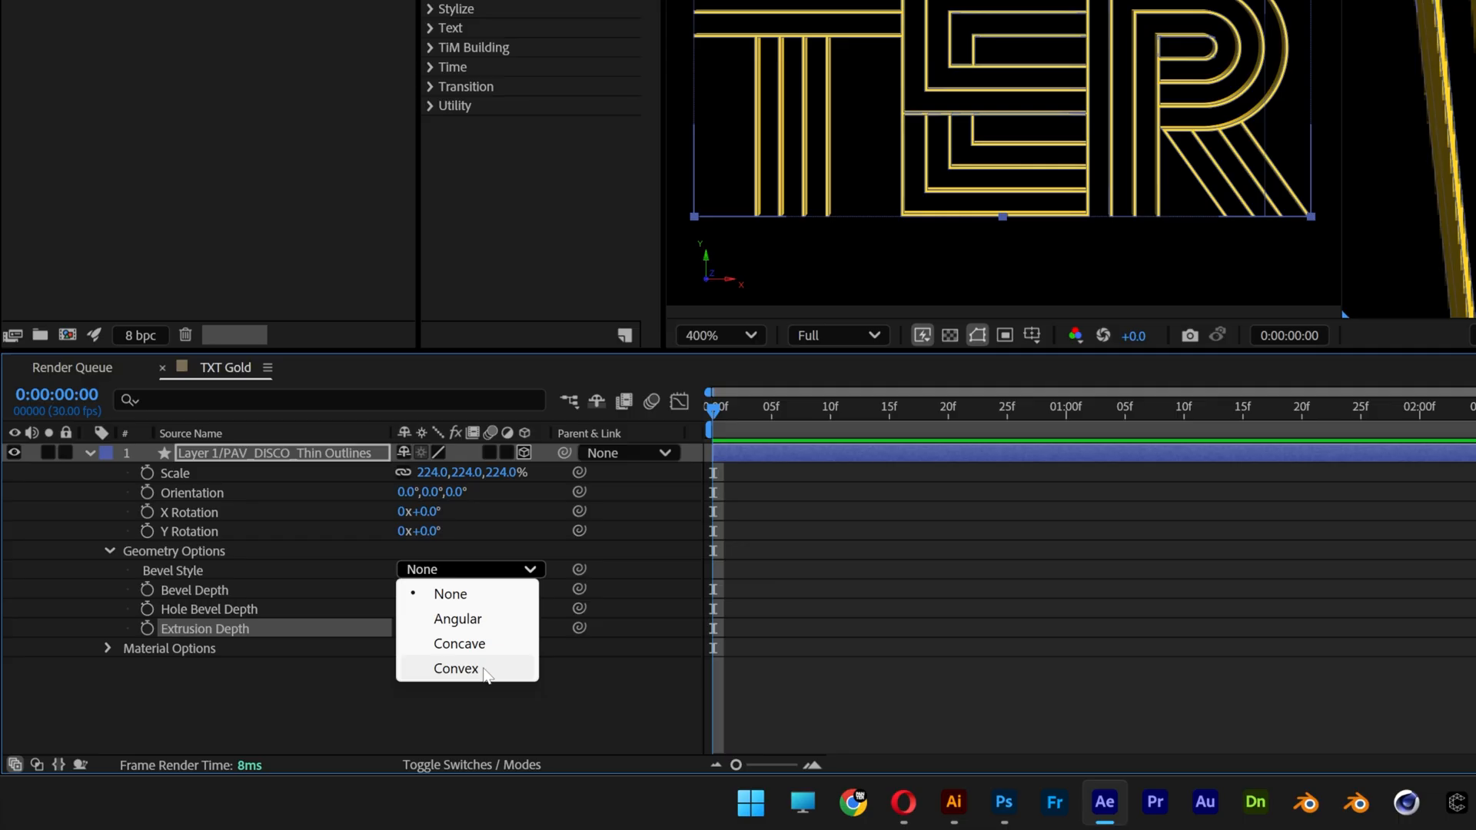
{"action": "left_click", "coordinate": [455, 669]}
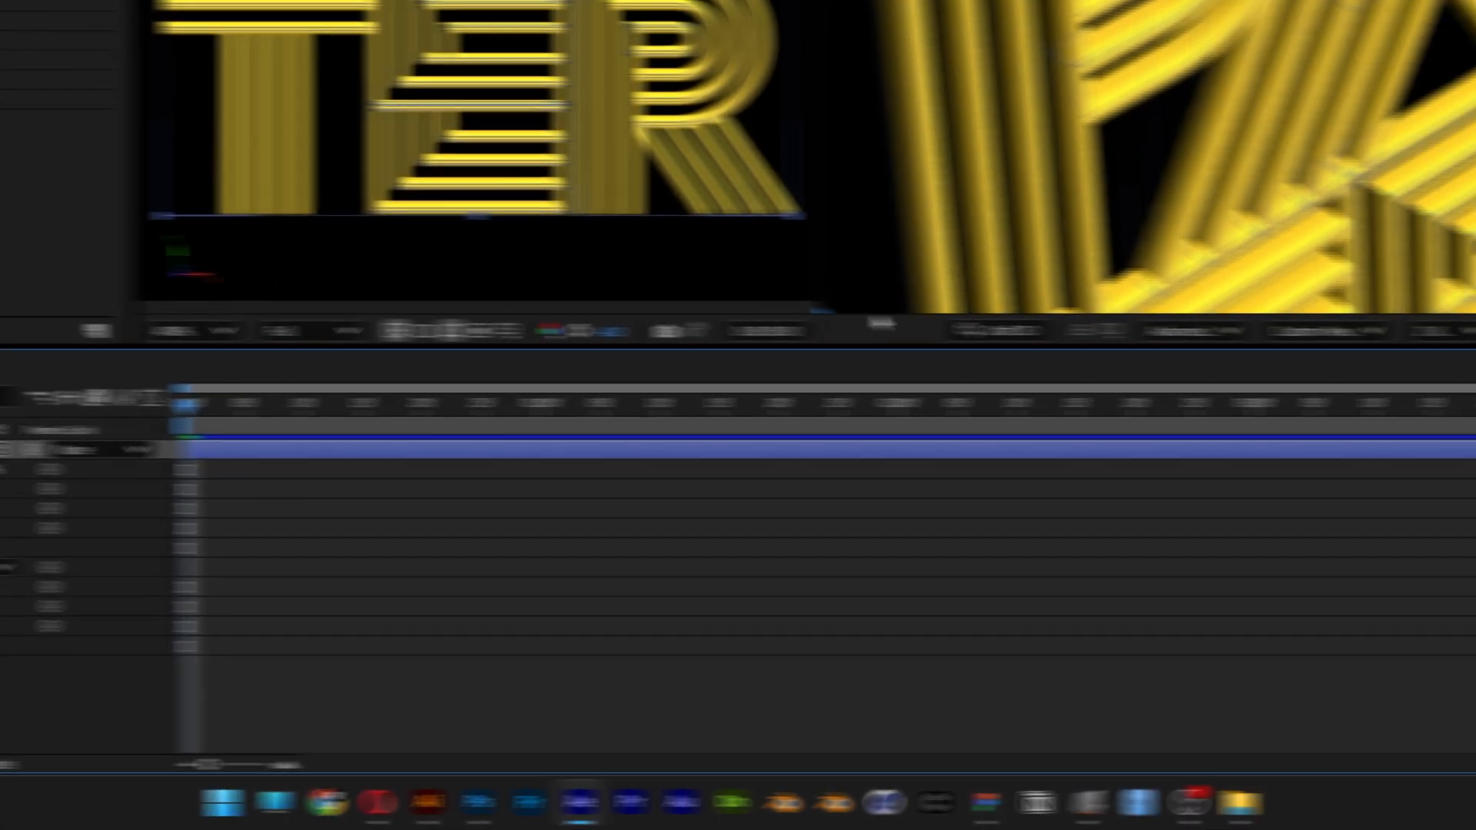
{"action": "left_click", "coordinate": [951, 326]}
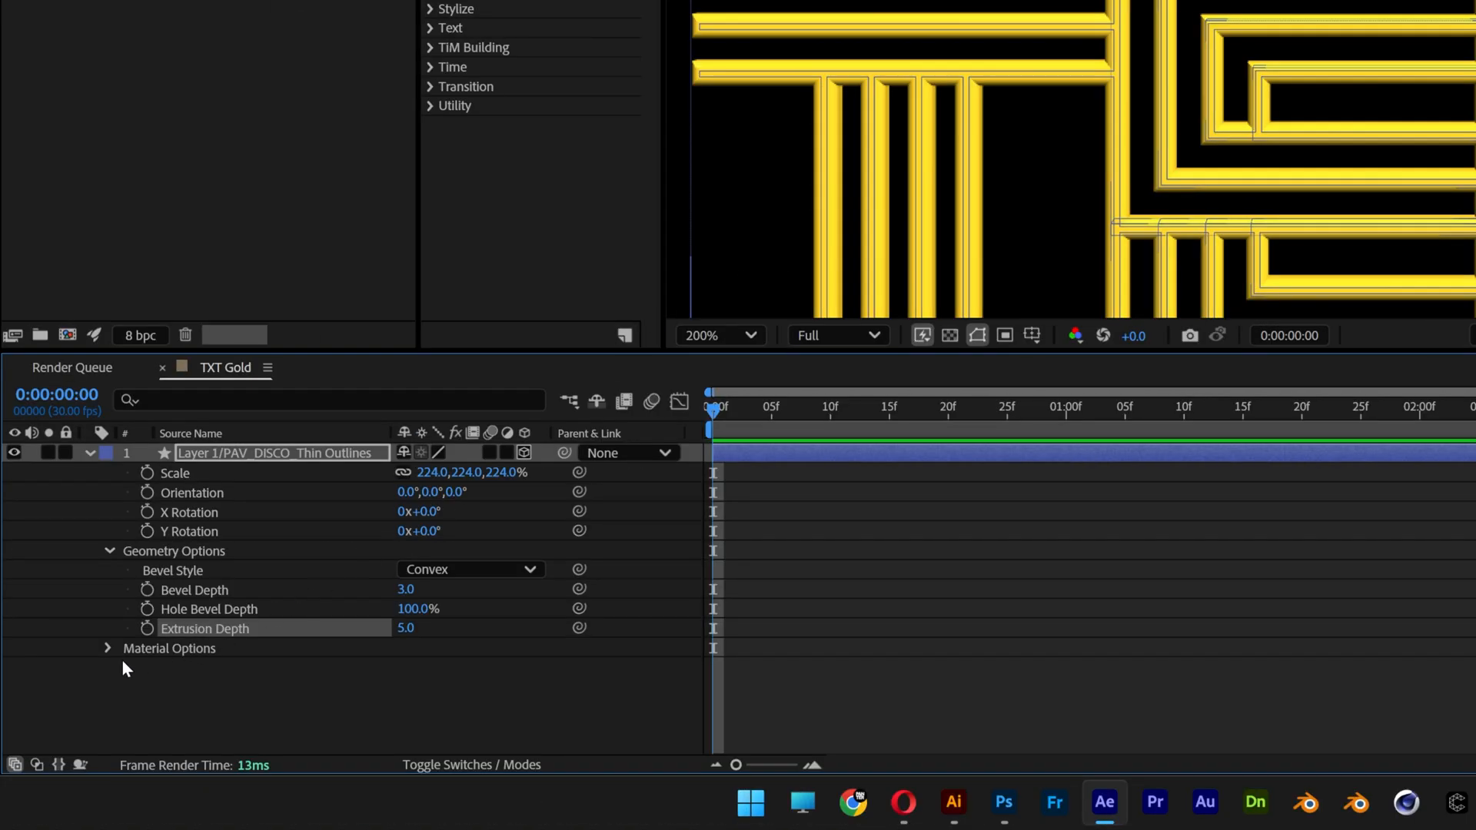
Adjust the lettering's Metal, Specular Intensity and Shininess for a gold finish.
{"action": "left_click", "coordinate": [108, 648]}
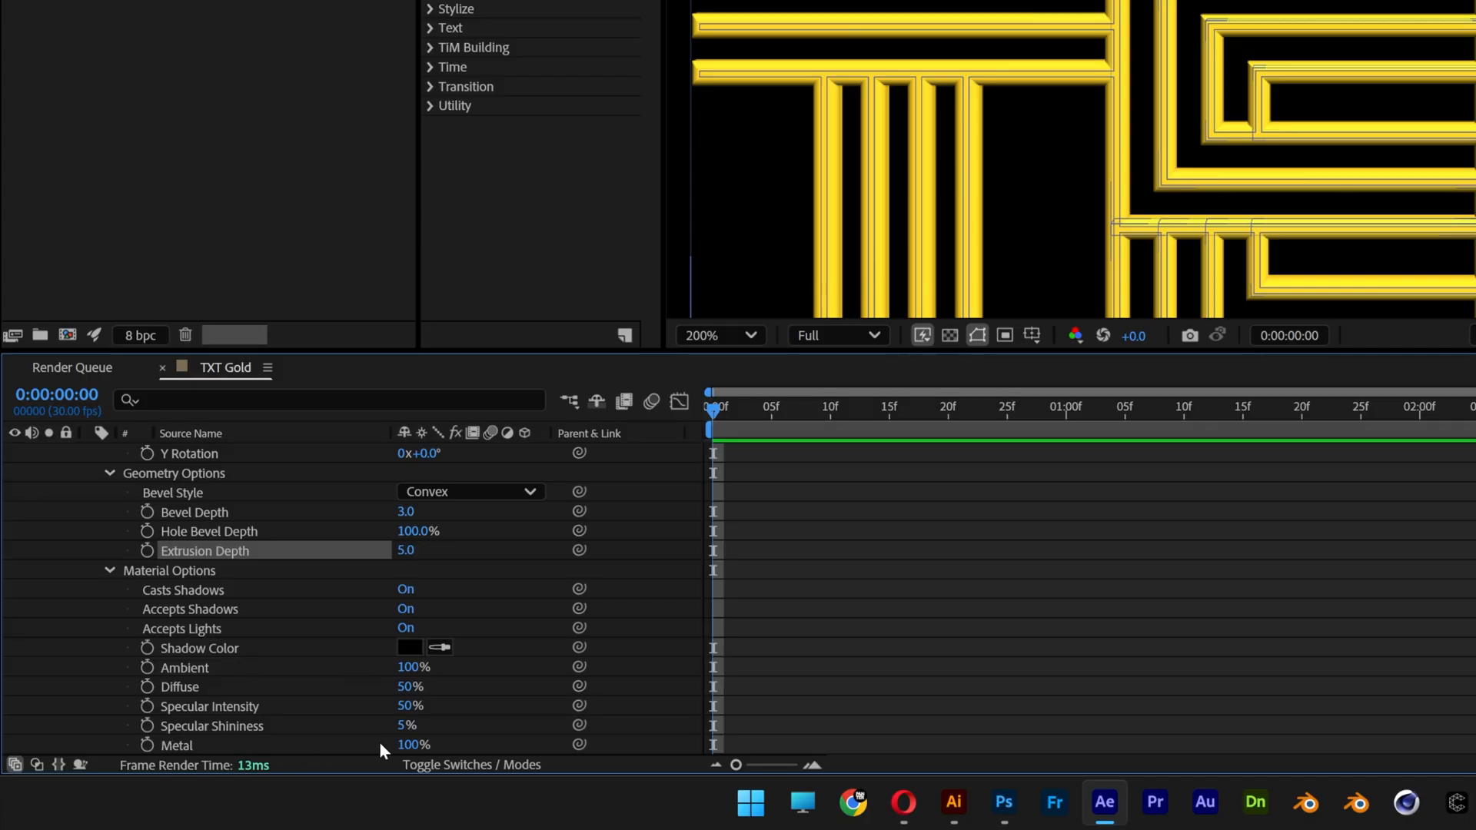
{"action": "left_click", "coordinate": [215, 746]}
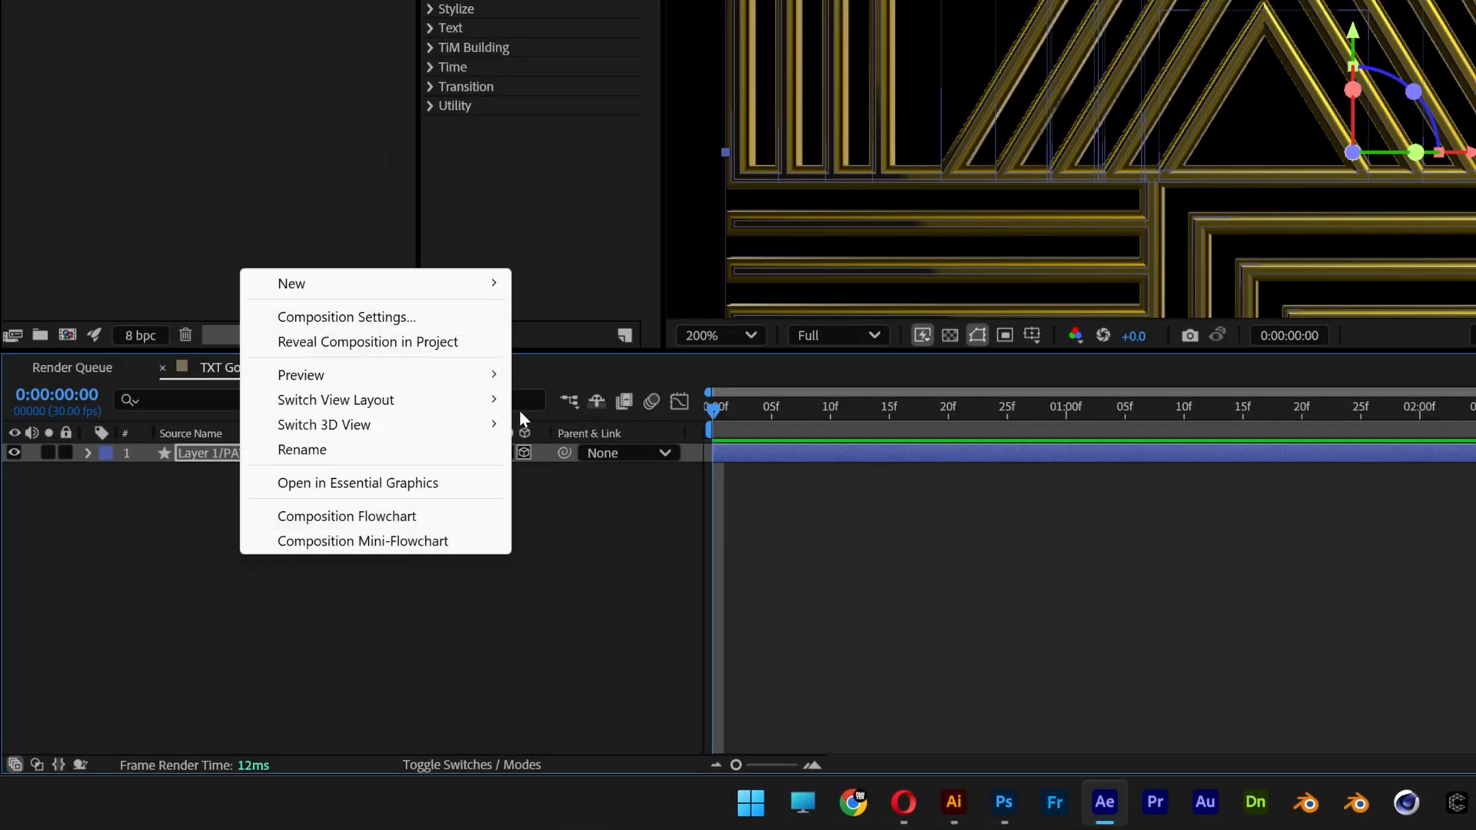
{"action": "mouse_move", "coordinate": [292, 283]}
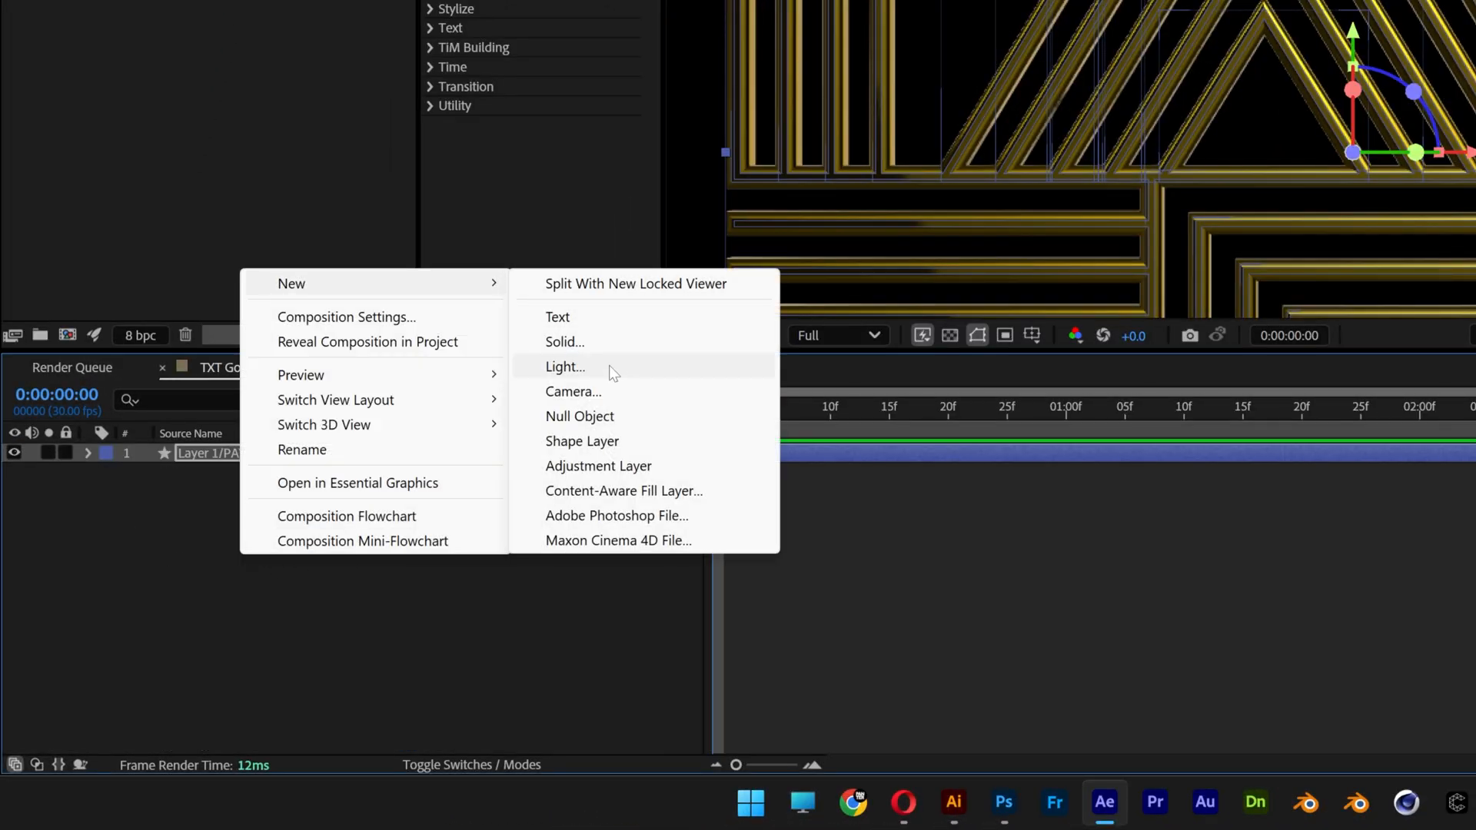
Create an environment-type light and reveal its transform properties.
{"action": "left_click", "coordinate": [566, 366]}
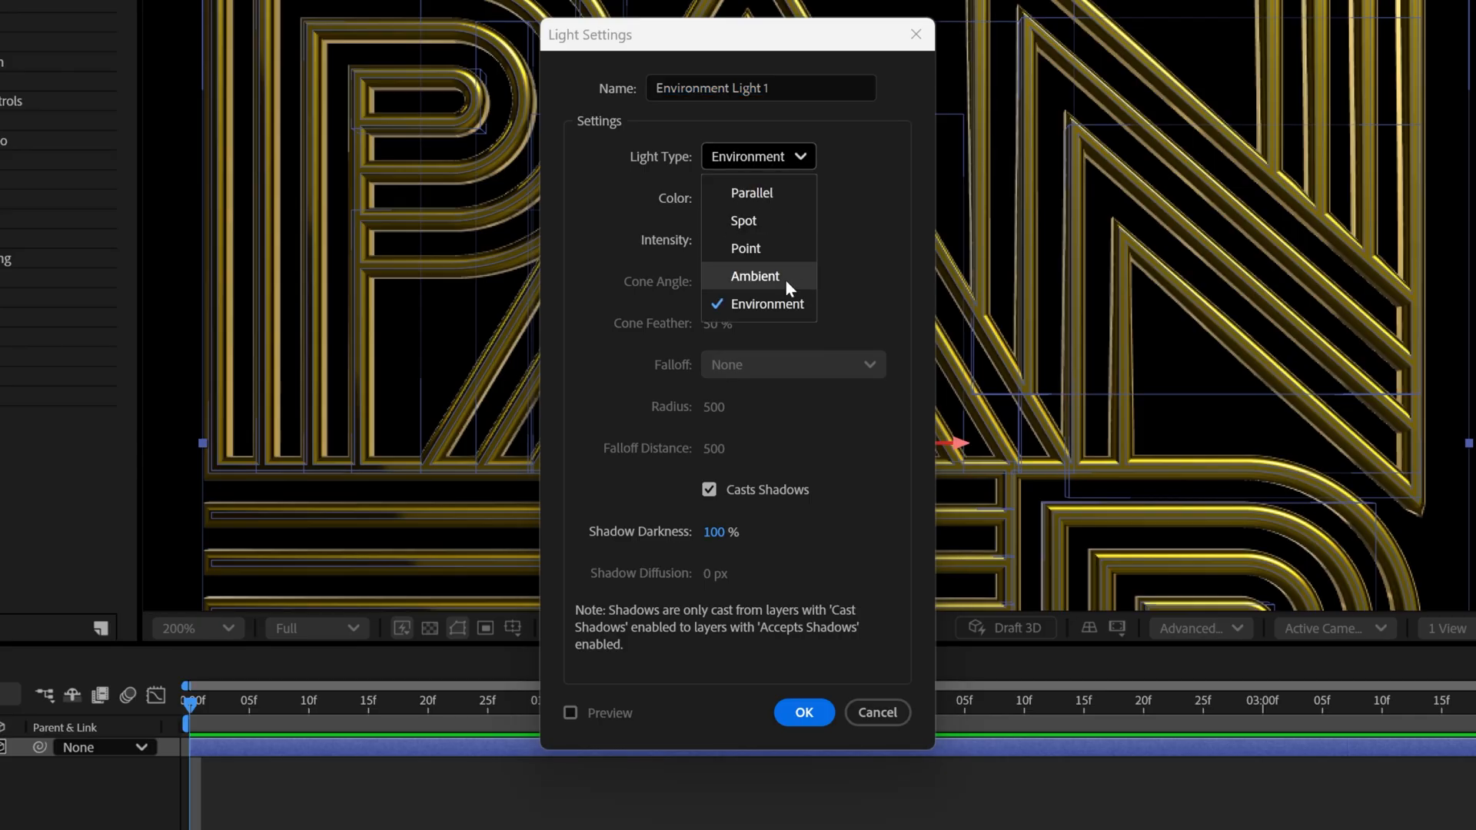
{"action": "left_click", "coordinate": [766, 303]}
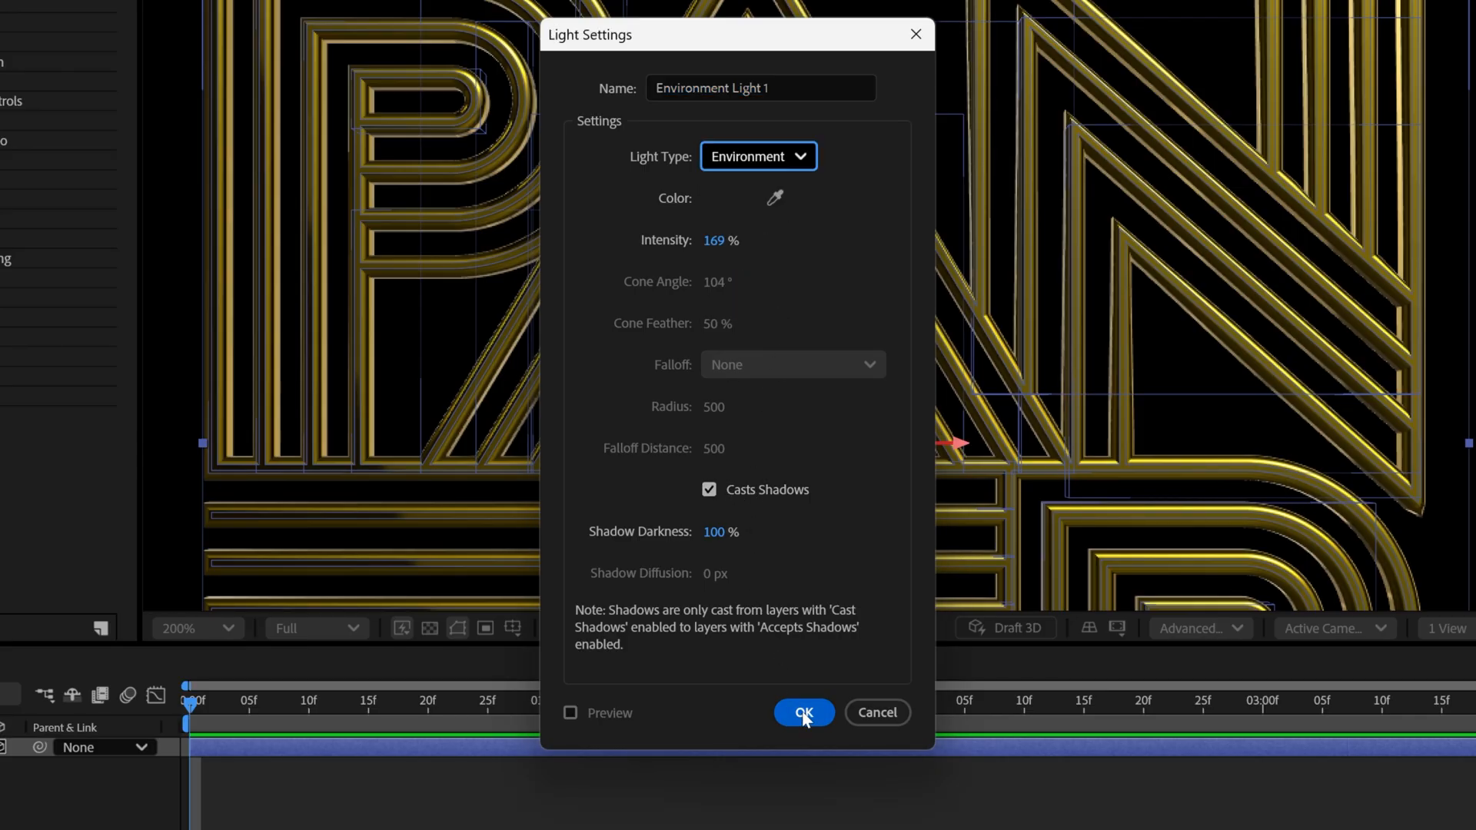
{"action": "left_click", "coordinate": [804, 714]}
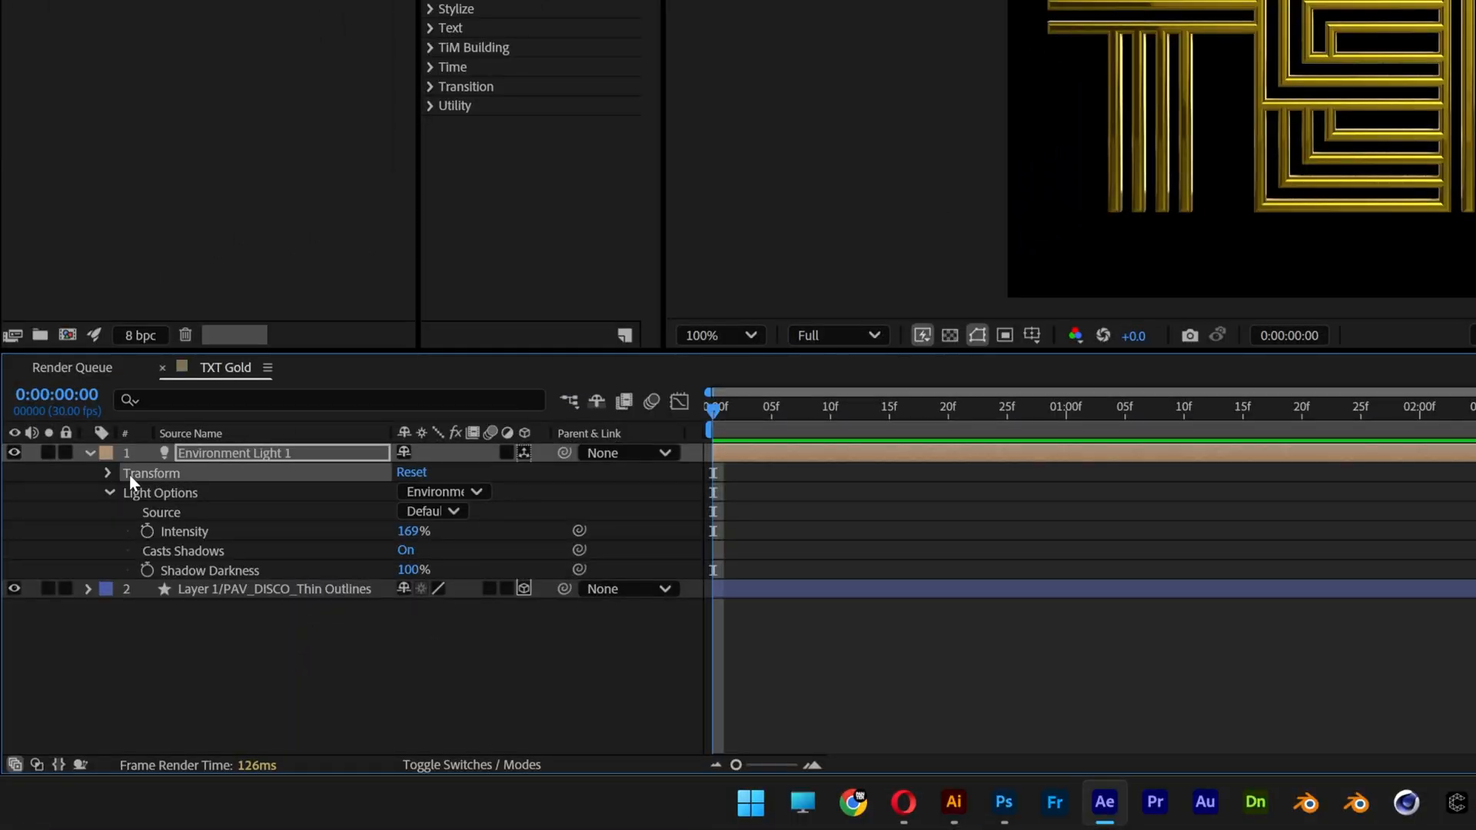
{"action": "left_click", "coordinate": [108, 474]}
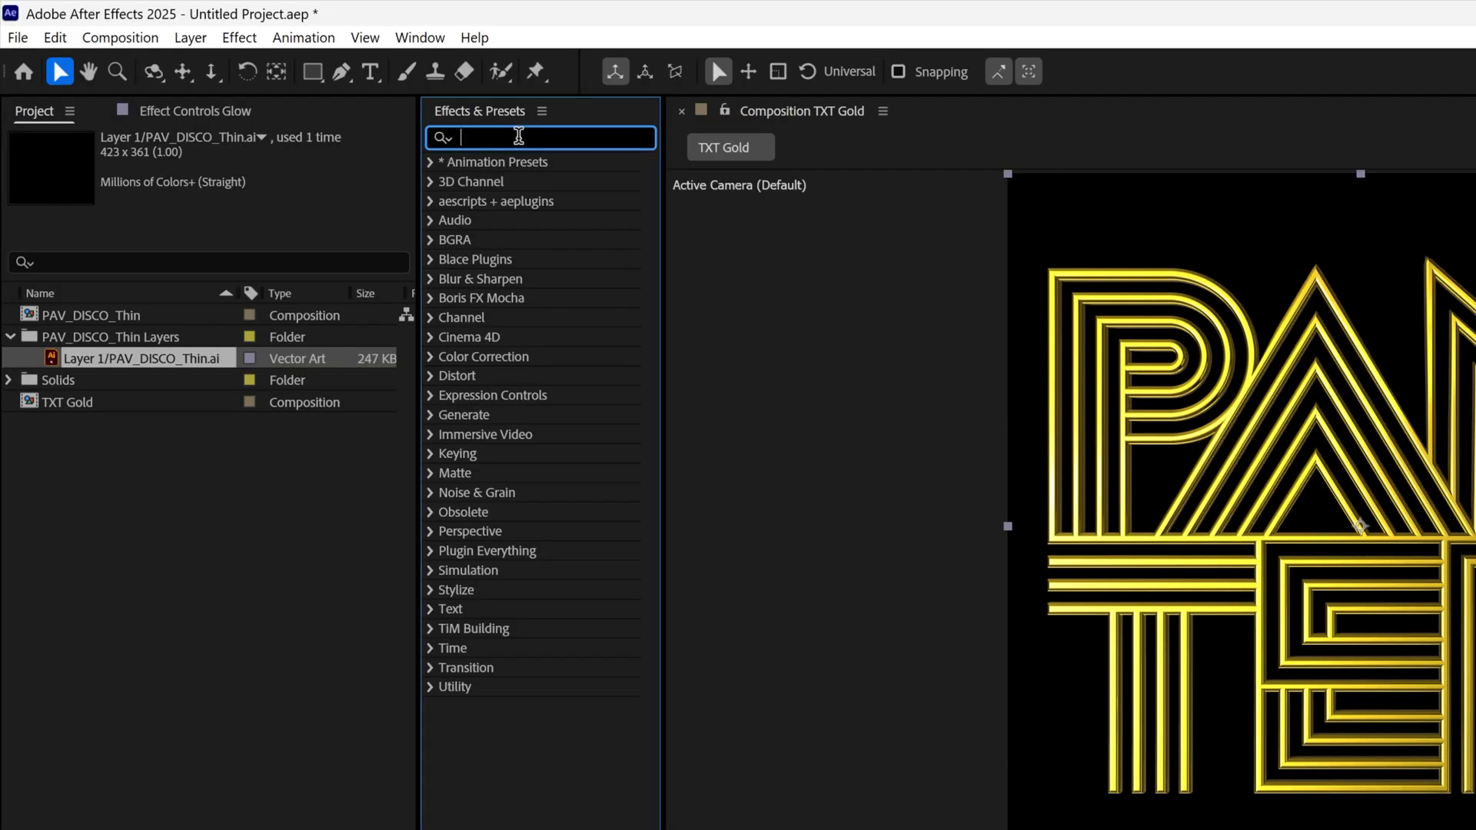
Apply Deep Glow 2, enable the aspect angle and tilt the glow streaks to 90°.
{"action": "type", "text": "deep glow 2"}
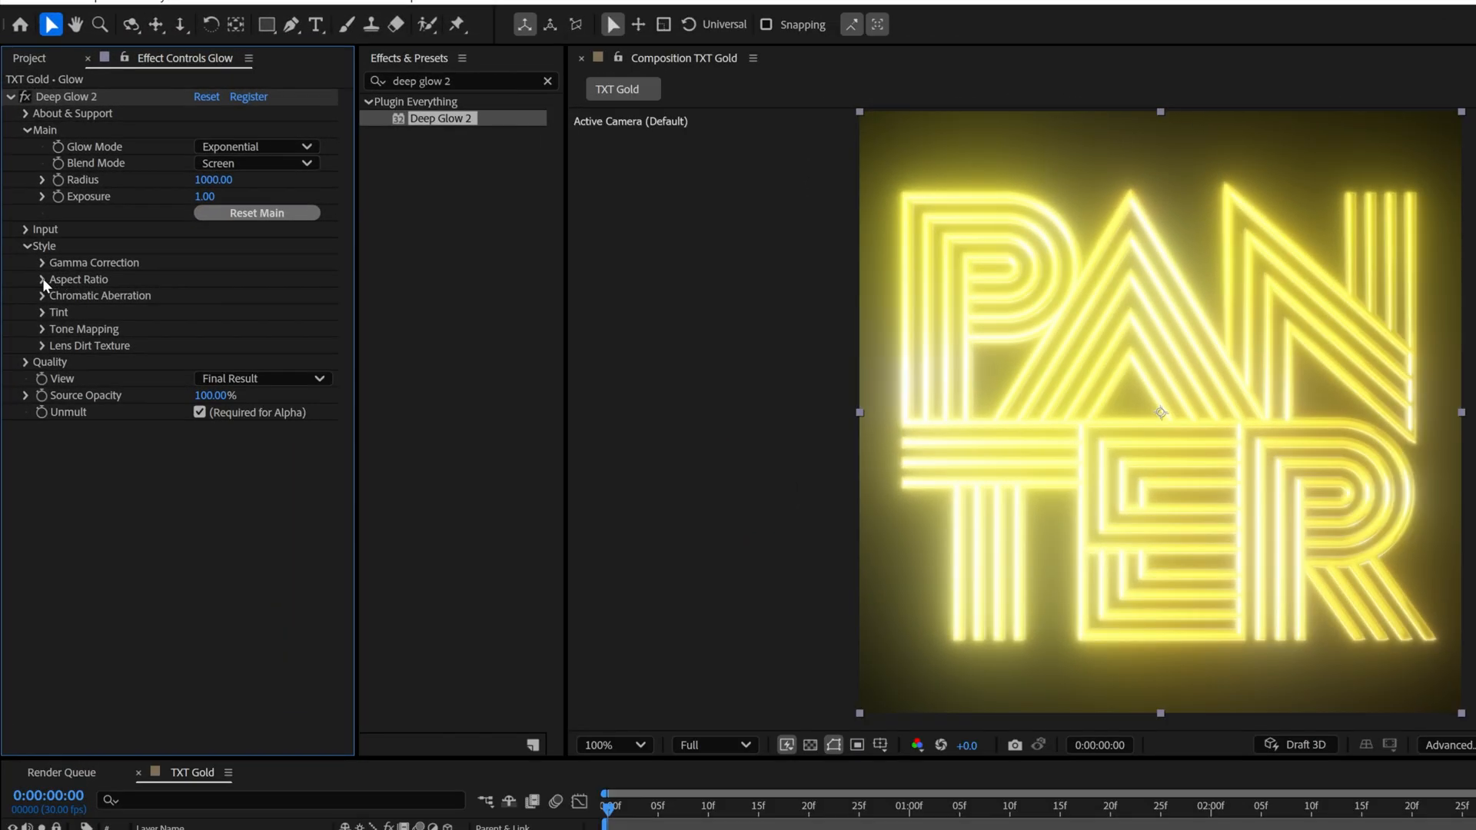
{"action": "left_click", "coordinate": [40, 278]}
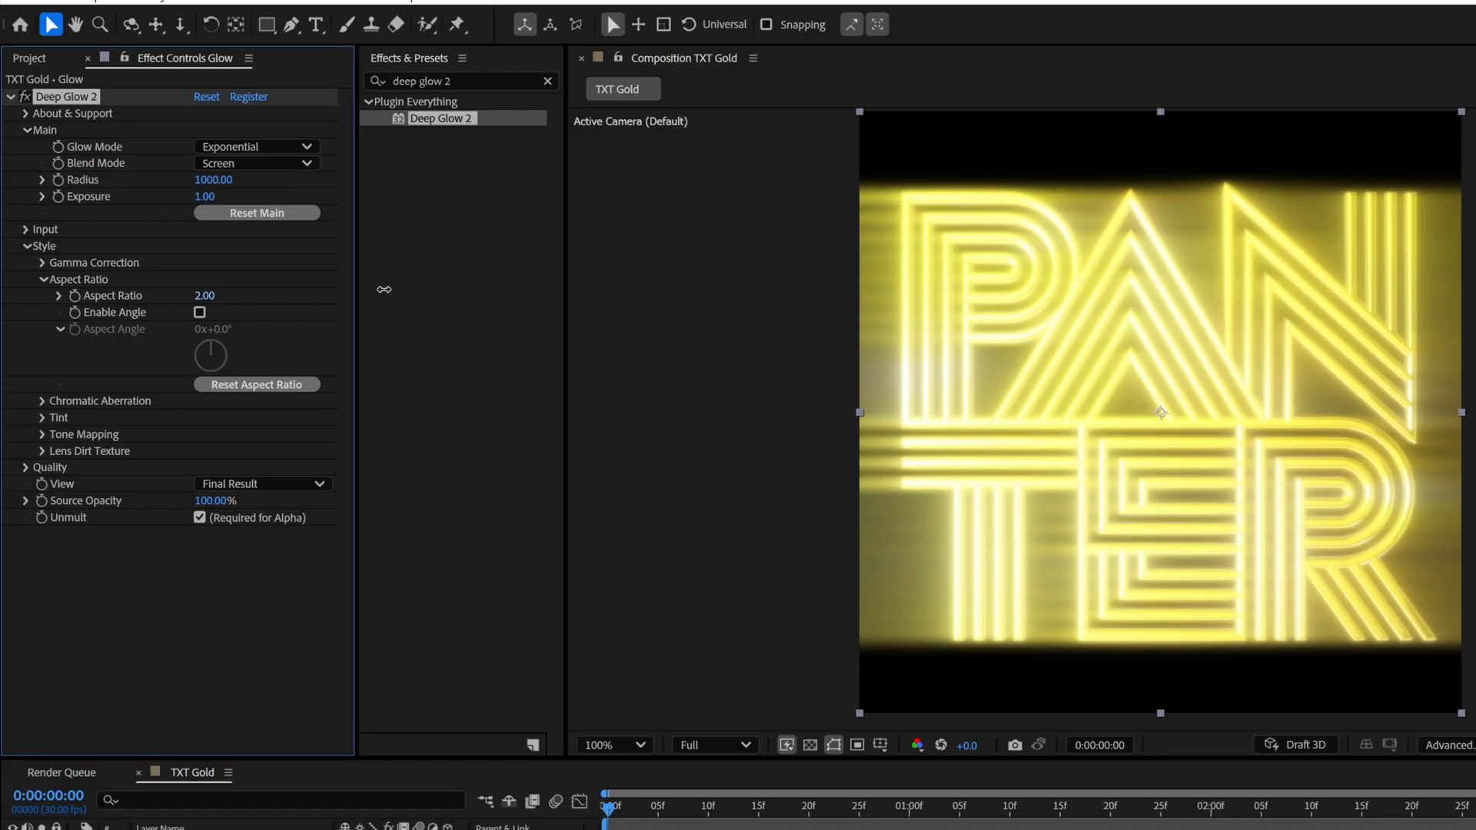
{"action": "mouse_move", "coordinate": [152, 320]}
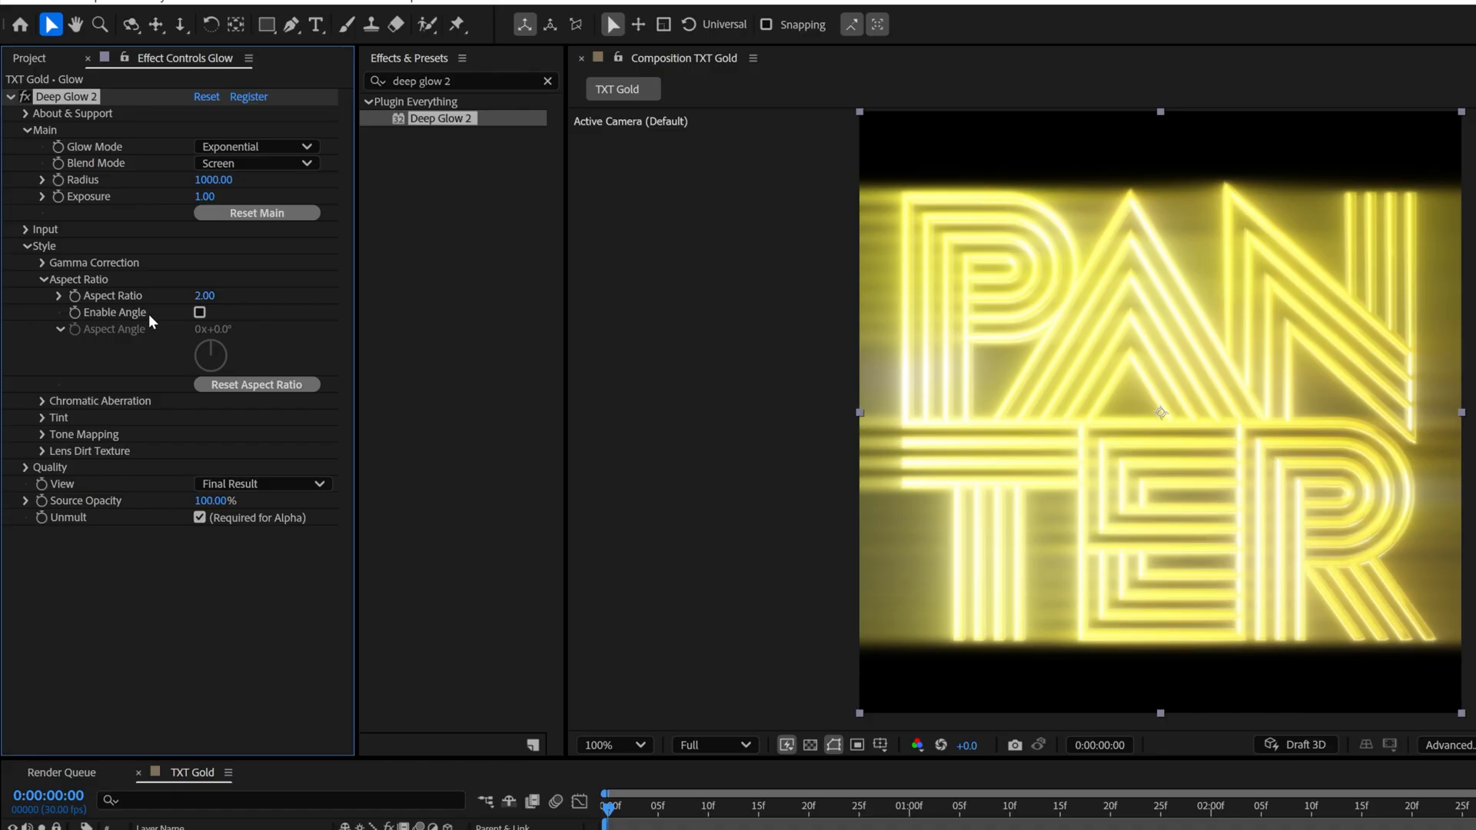
{"action": "left_click", "coordinate": [200, 312]}
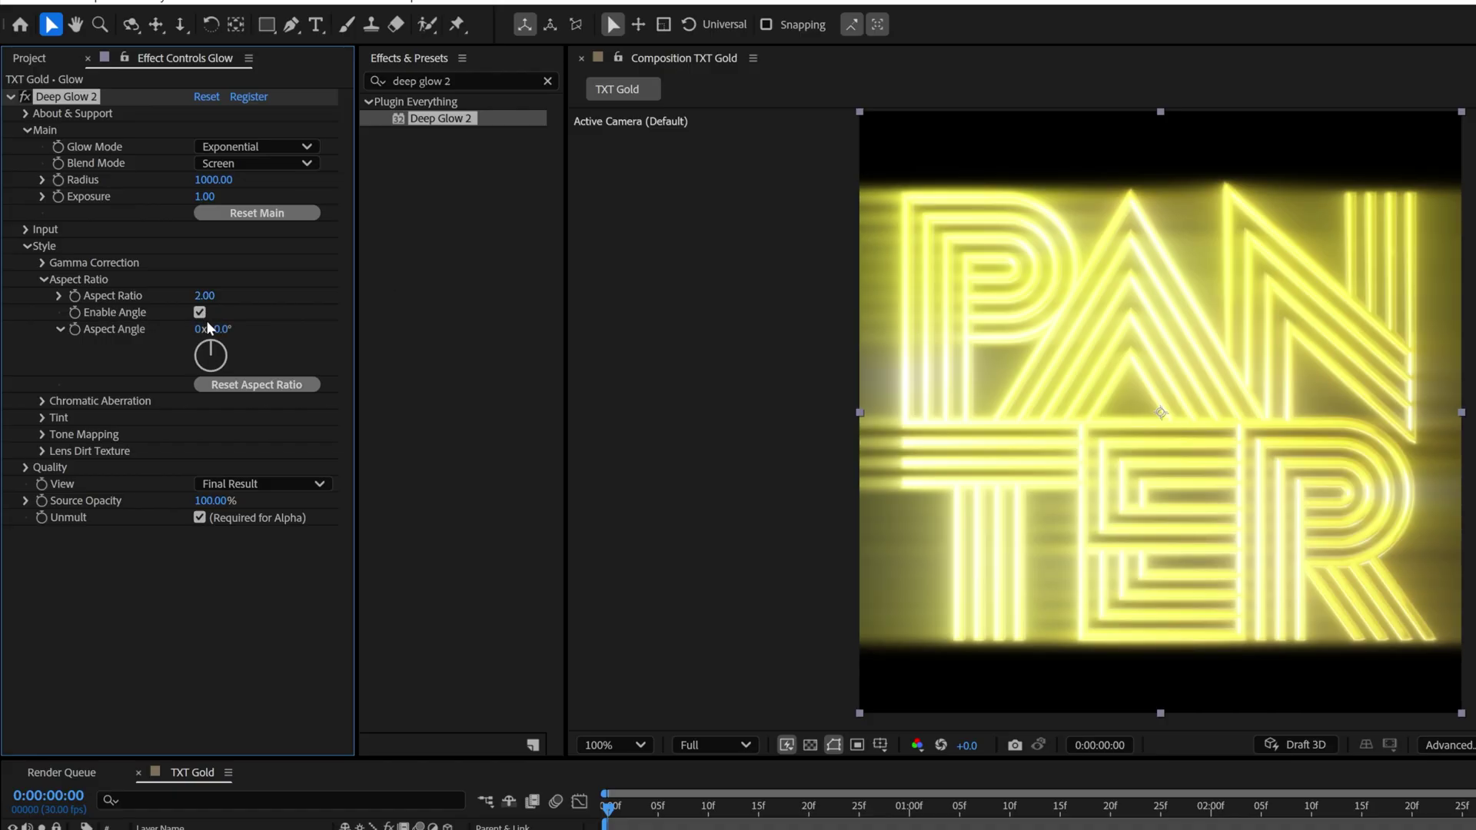
{"action": "left_click_drag", "start_coordinate": [211, 355], "coordinate": [203, 349]}
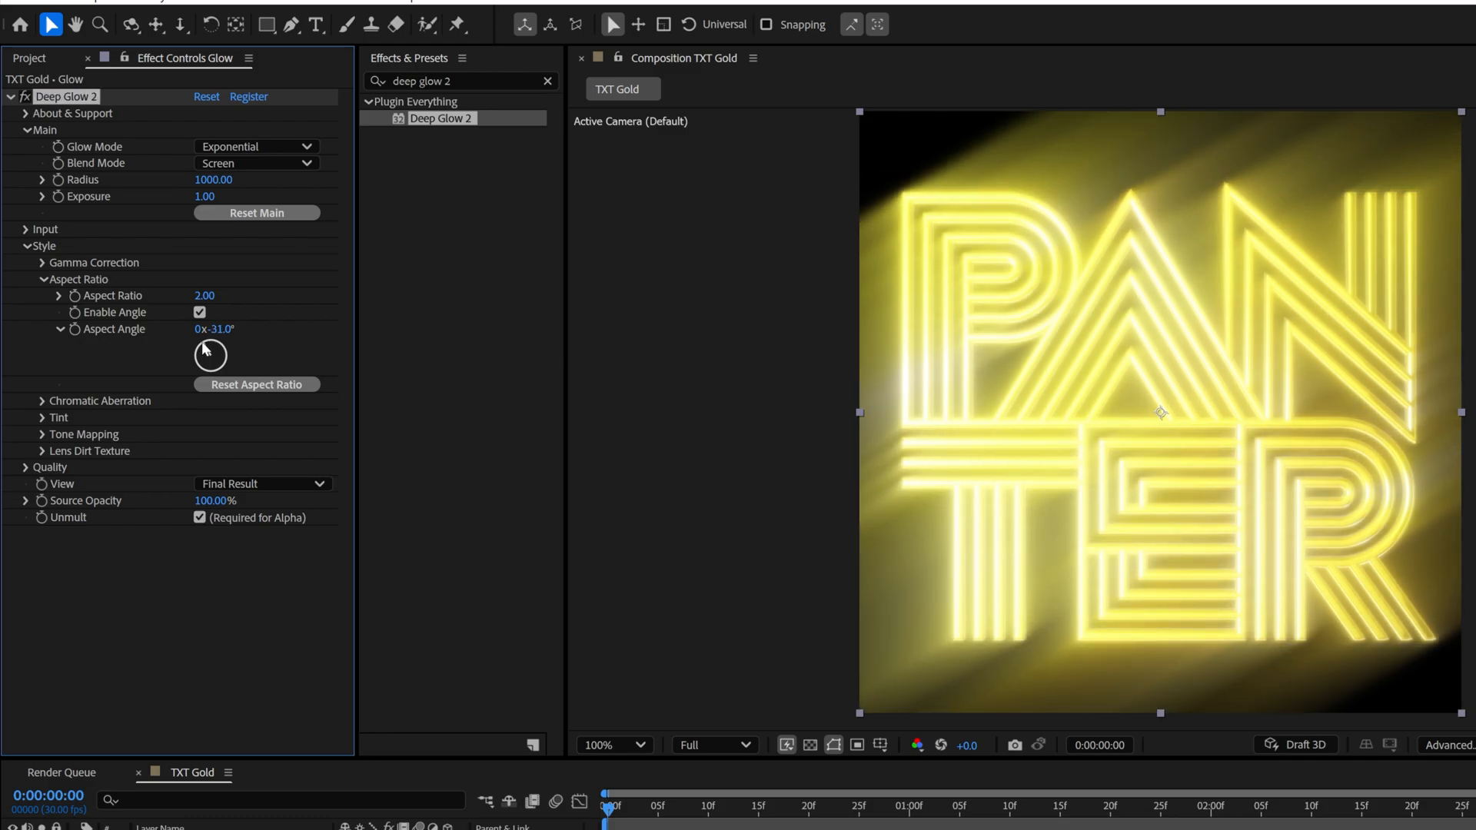
{"action": "left_click_drag", "start_coordinate": [211, 355], "coordinate": [198, 363]}
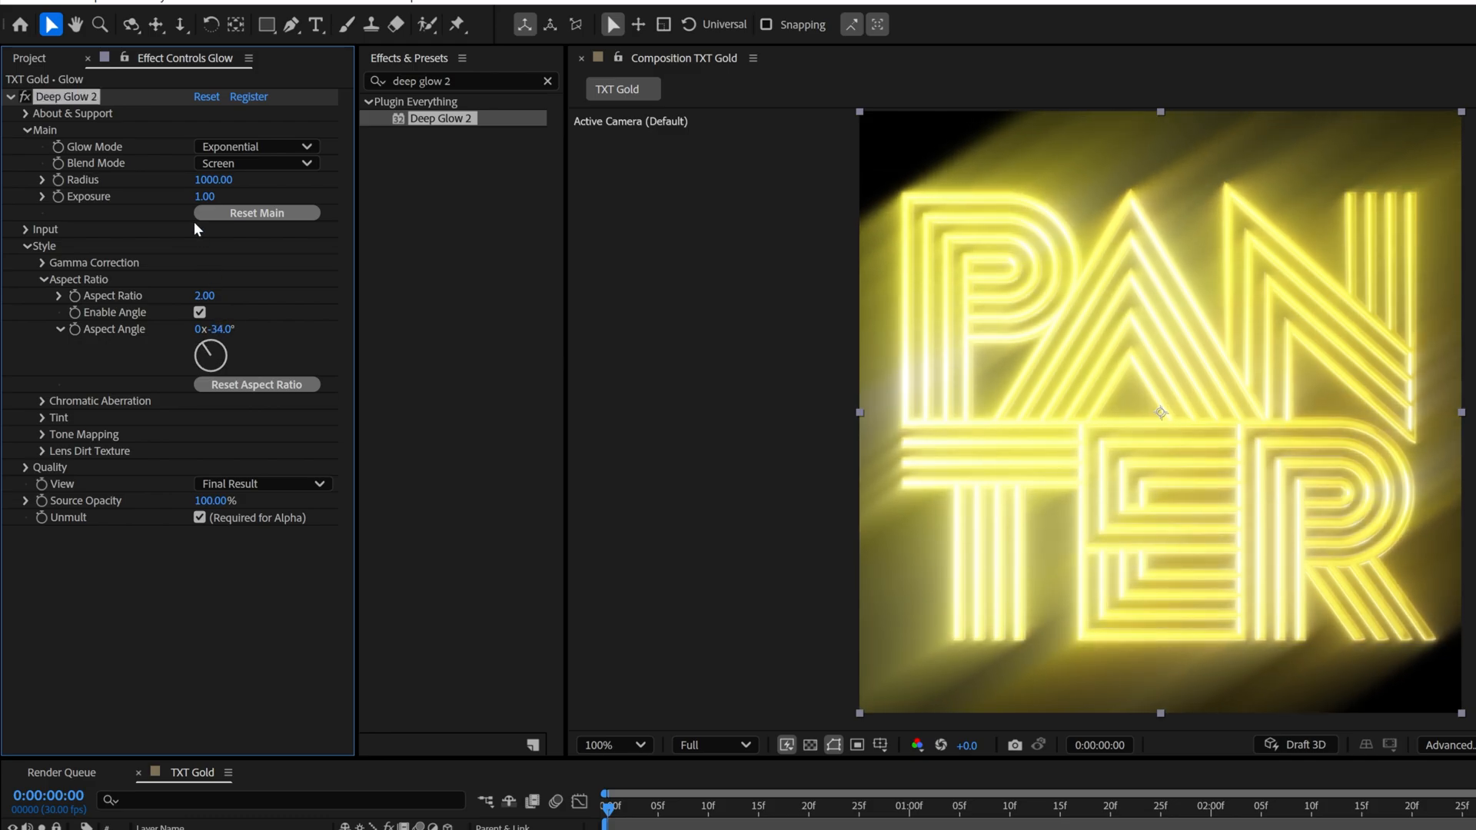
Reduce the glow radius to 195 and the exposure to 0.51.
{"action": "left_click_drag", "start_coordinate": [213, 178], "coordinate": [195, 178]}
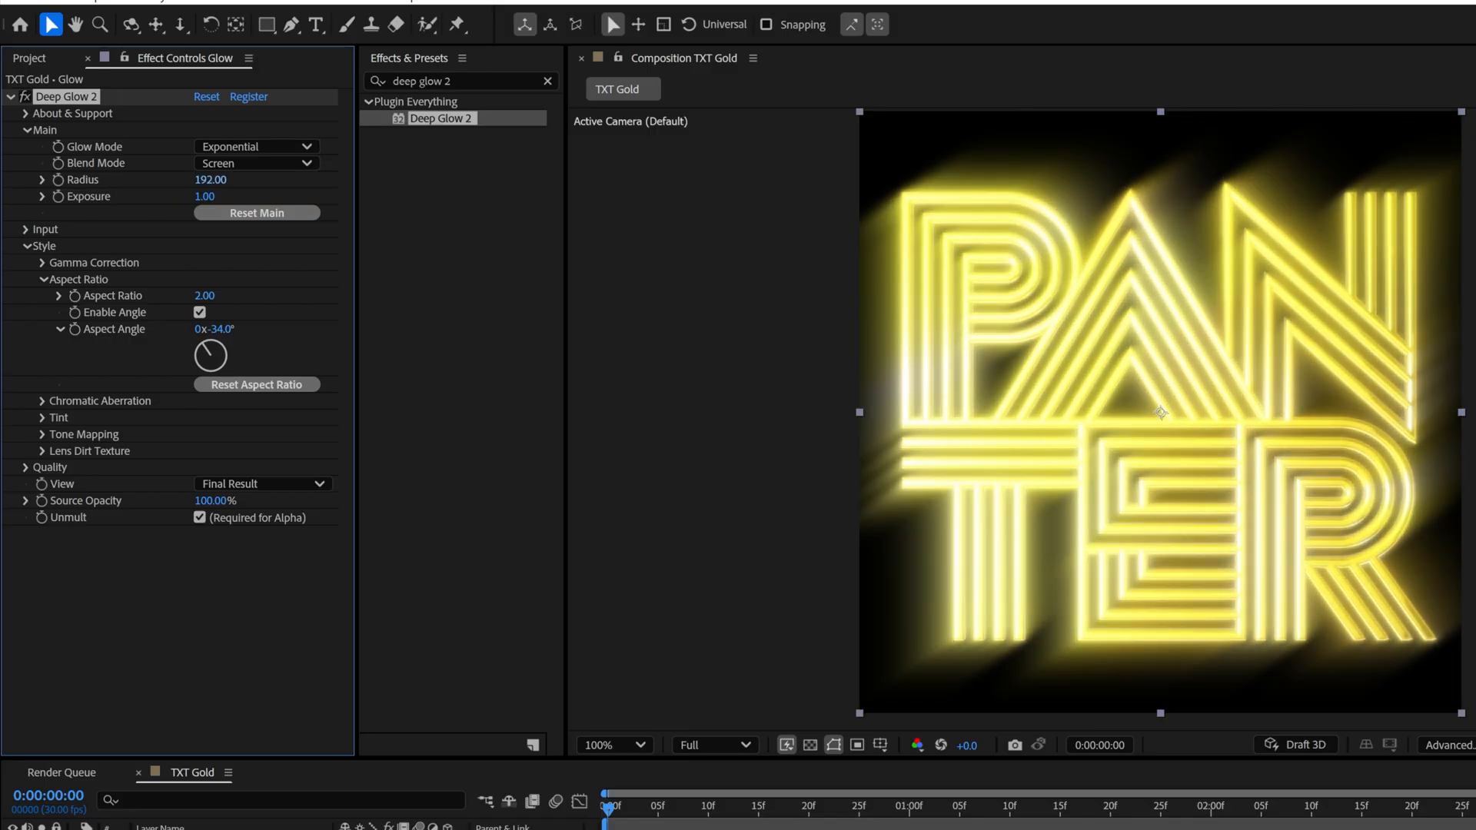
{"action": "left_click_drag", "start_coordinate": [211, 178], "coordinate": [213, 178]}
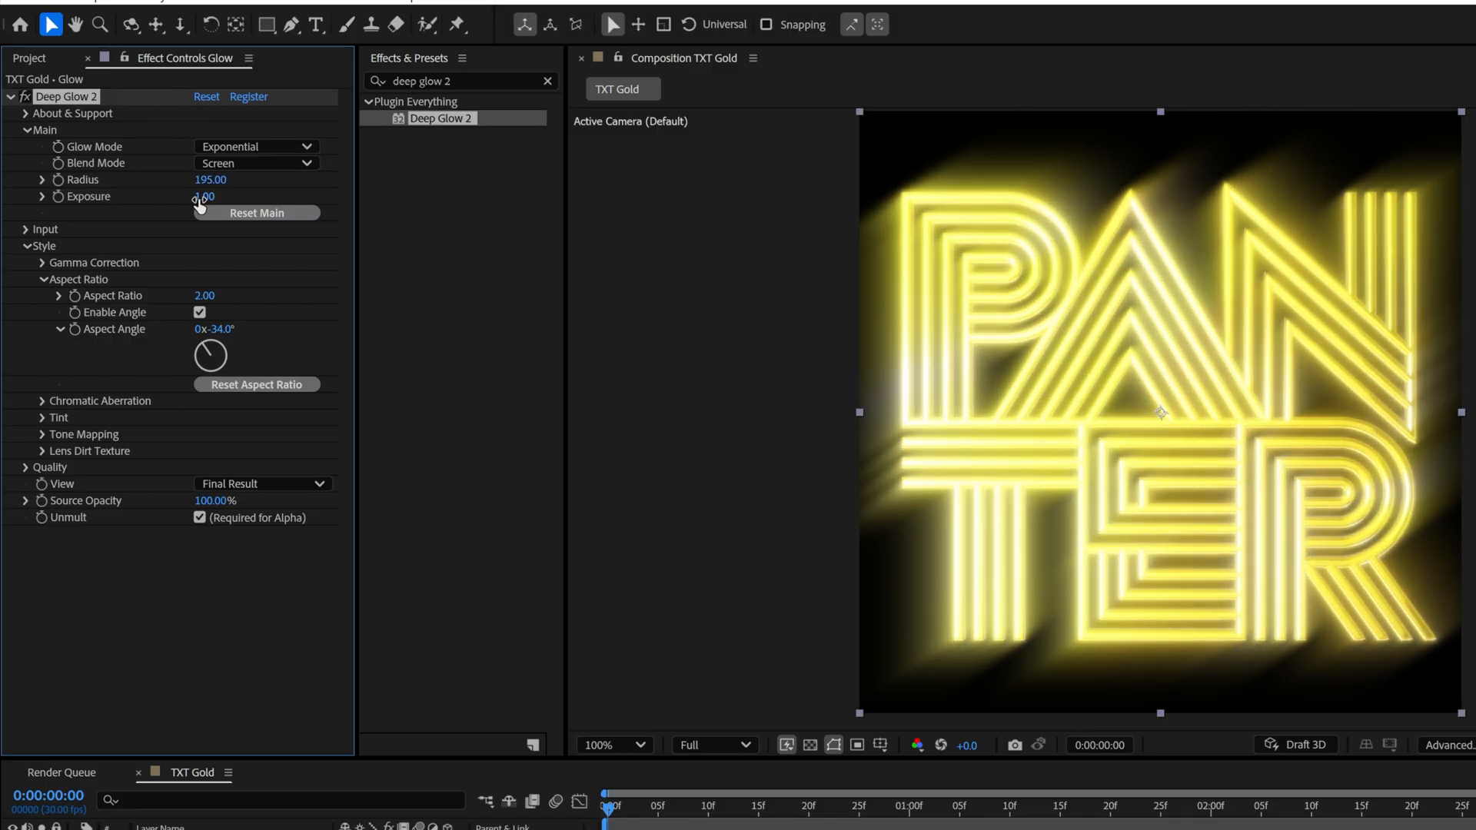
{"action": "left_click_drag", "start_coordinate": [226, 195], "coordinate": [198, 195]}
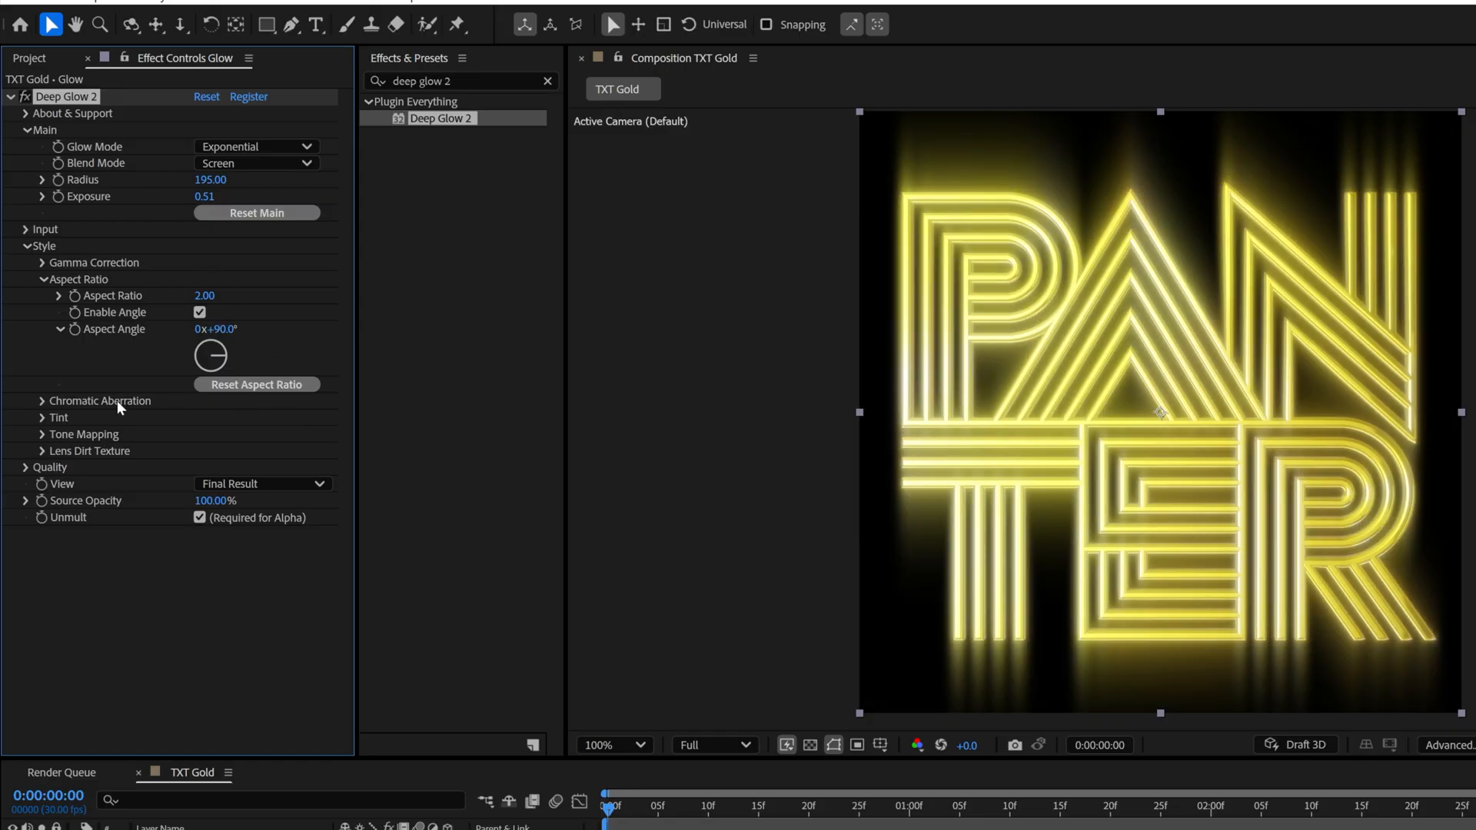
Enable pixel chromatic aberration with a 7.30 pixel offset.
{"action": "left_click", "coordinate": [43, 401]}
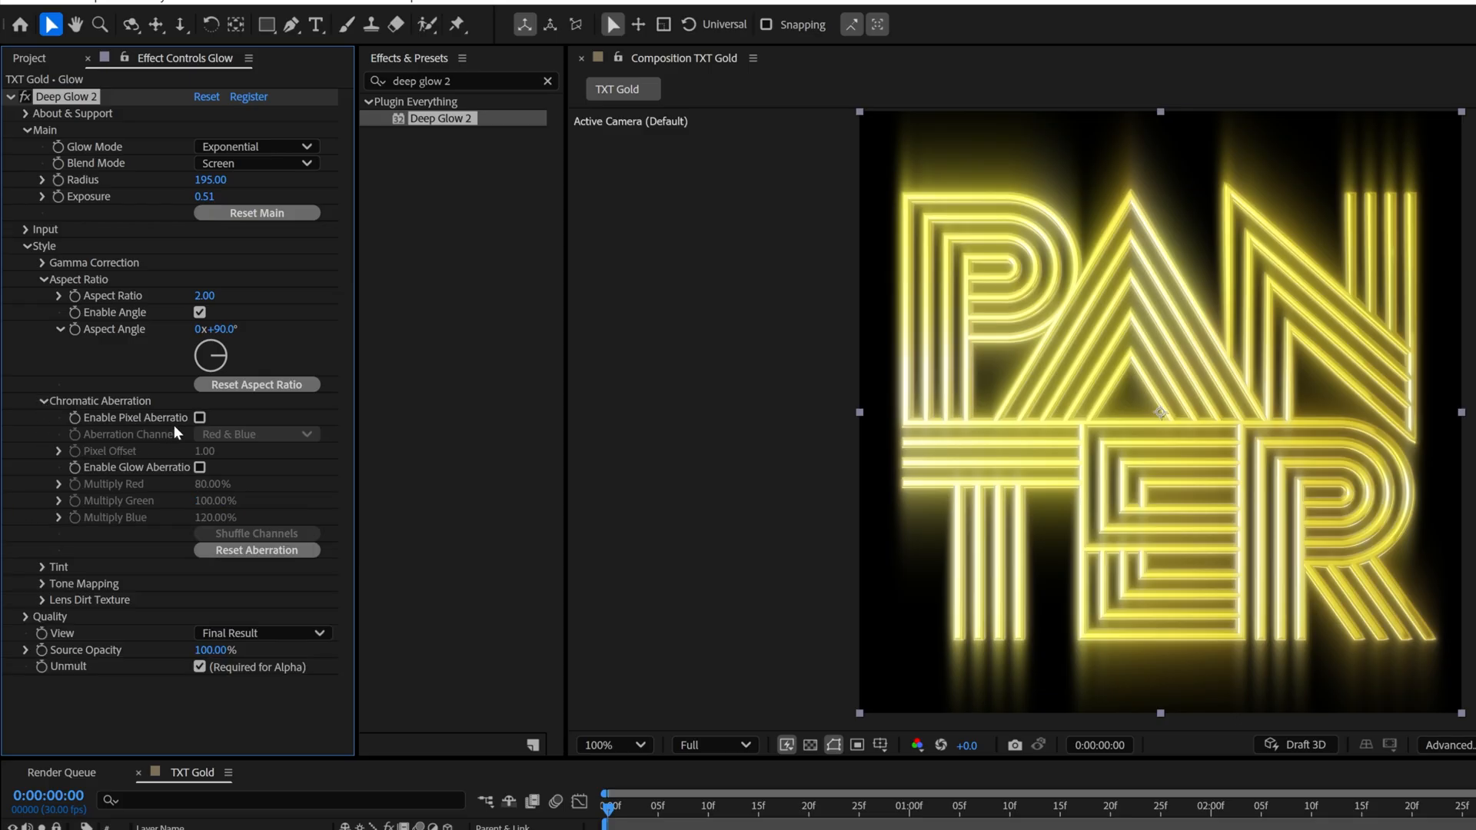
{"action": "left_click", "coordinate": [200, 418]}
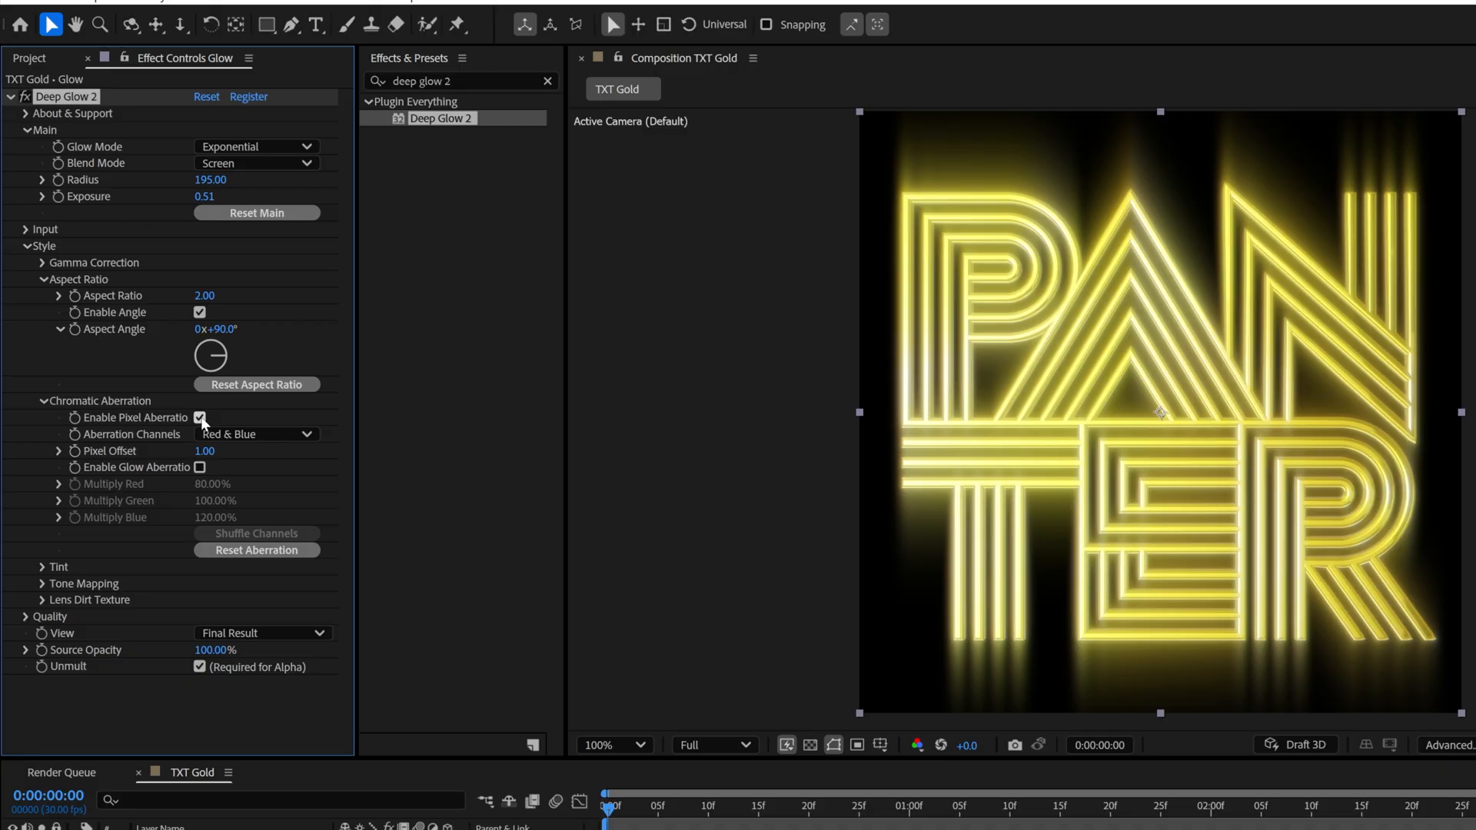
{"action": "left_click", "coordinate": [255, 434]}
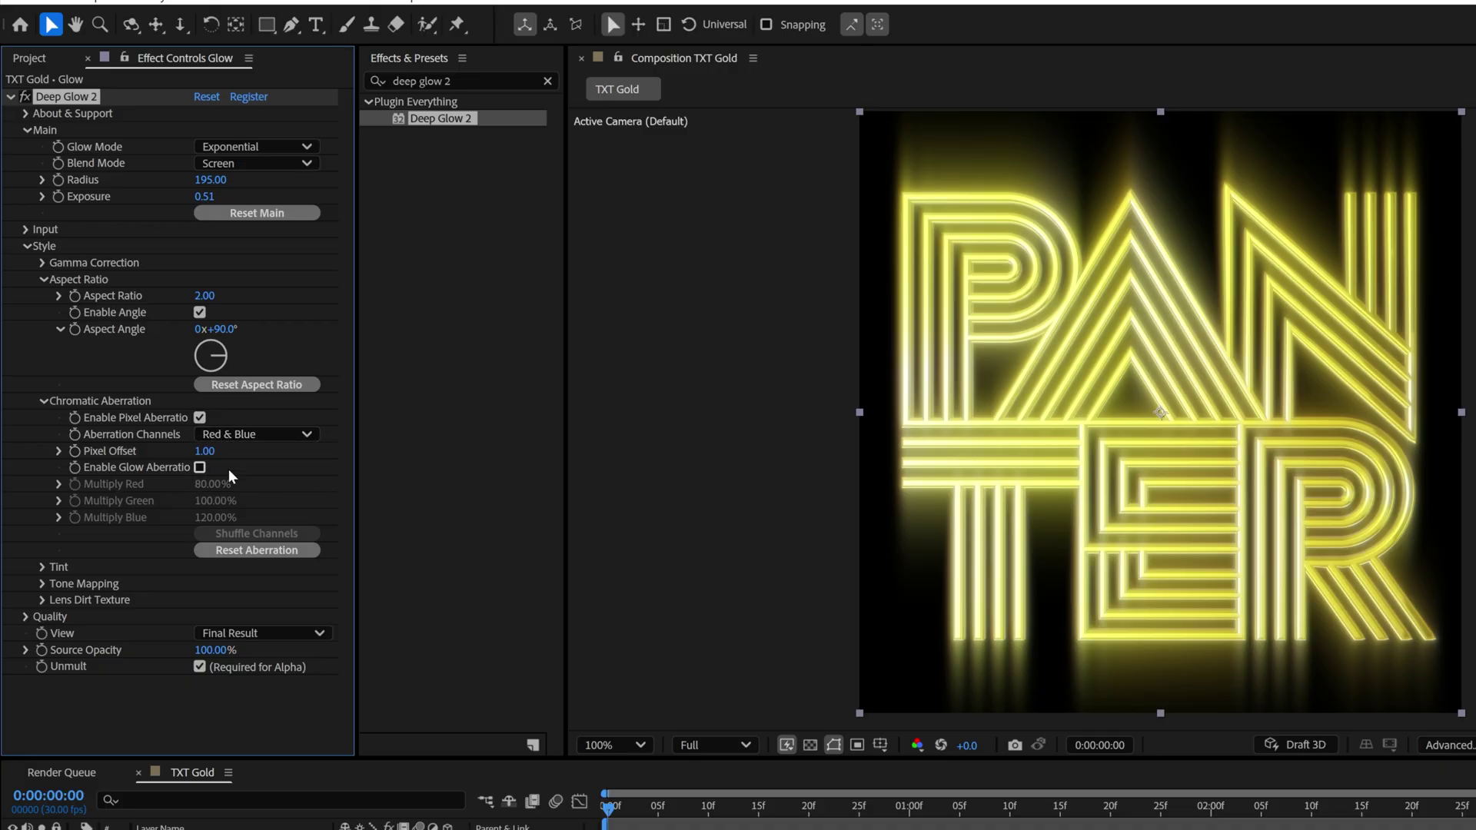
{"action": "left_click", "coordinate": [615, 744]}
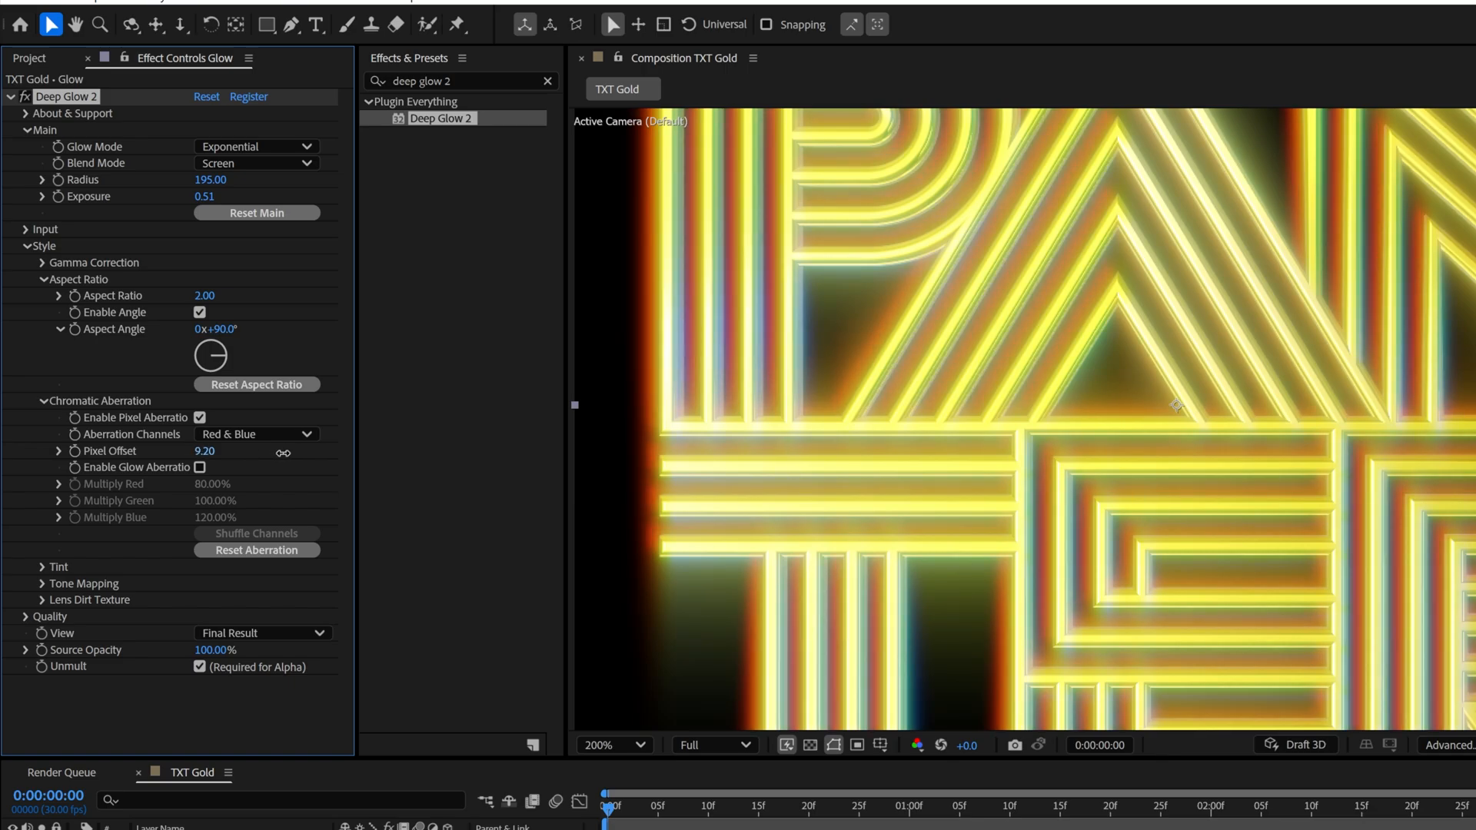
{"action": "left_click_drag", "start_coordinate": [204, 451], "coordinate": [188, 450]}
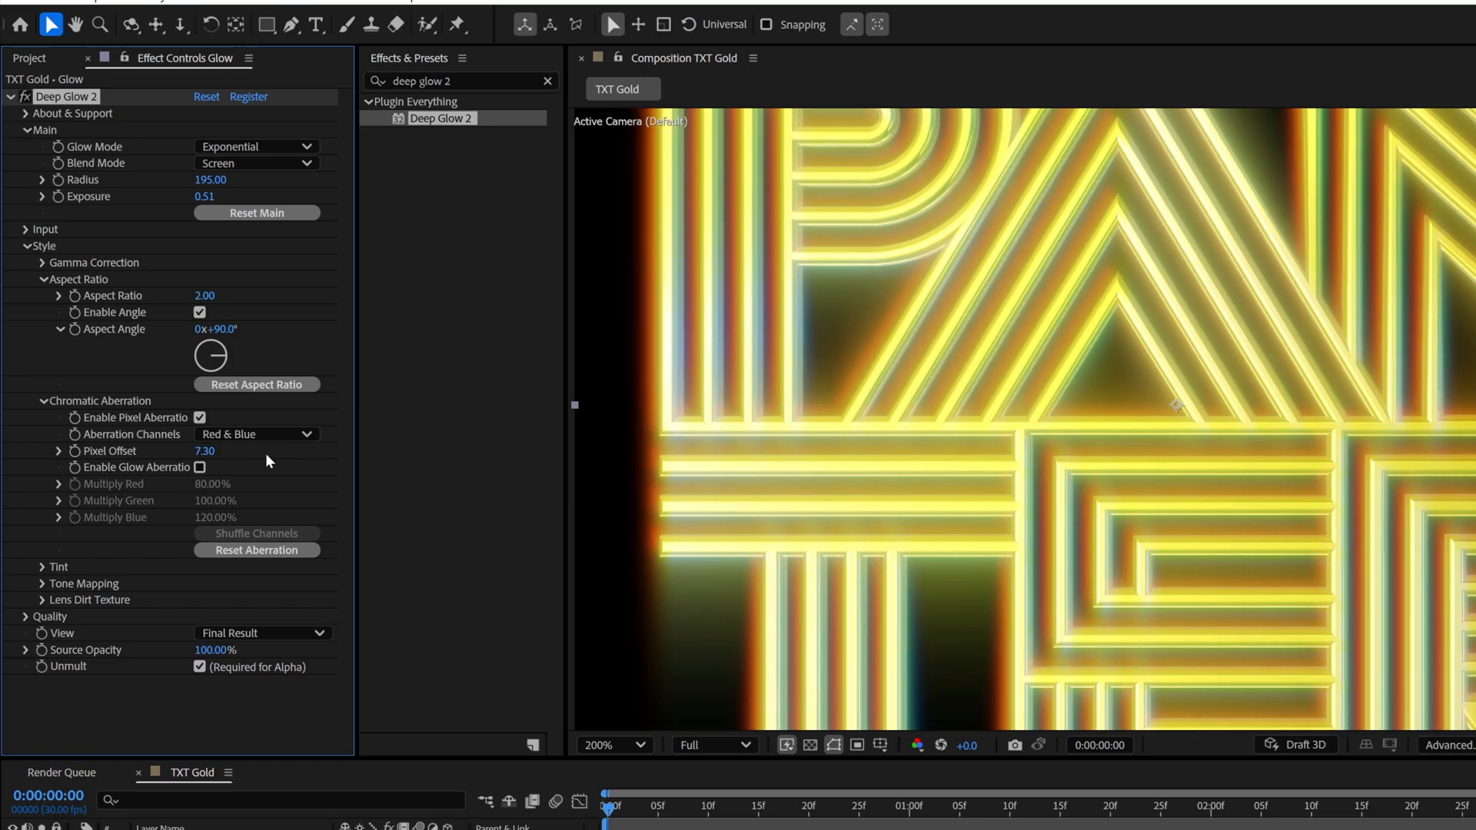
Enable glow aberration with red 55%, green 60% and blue 30% multipliers.
{"action": "left_click", "coordinate": [200, 467]}
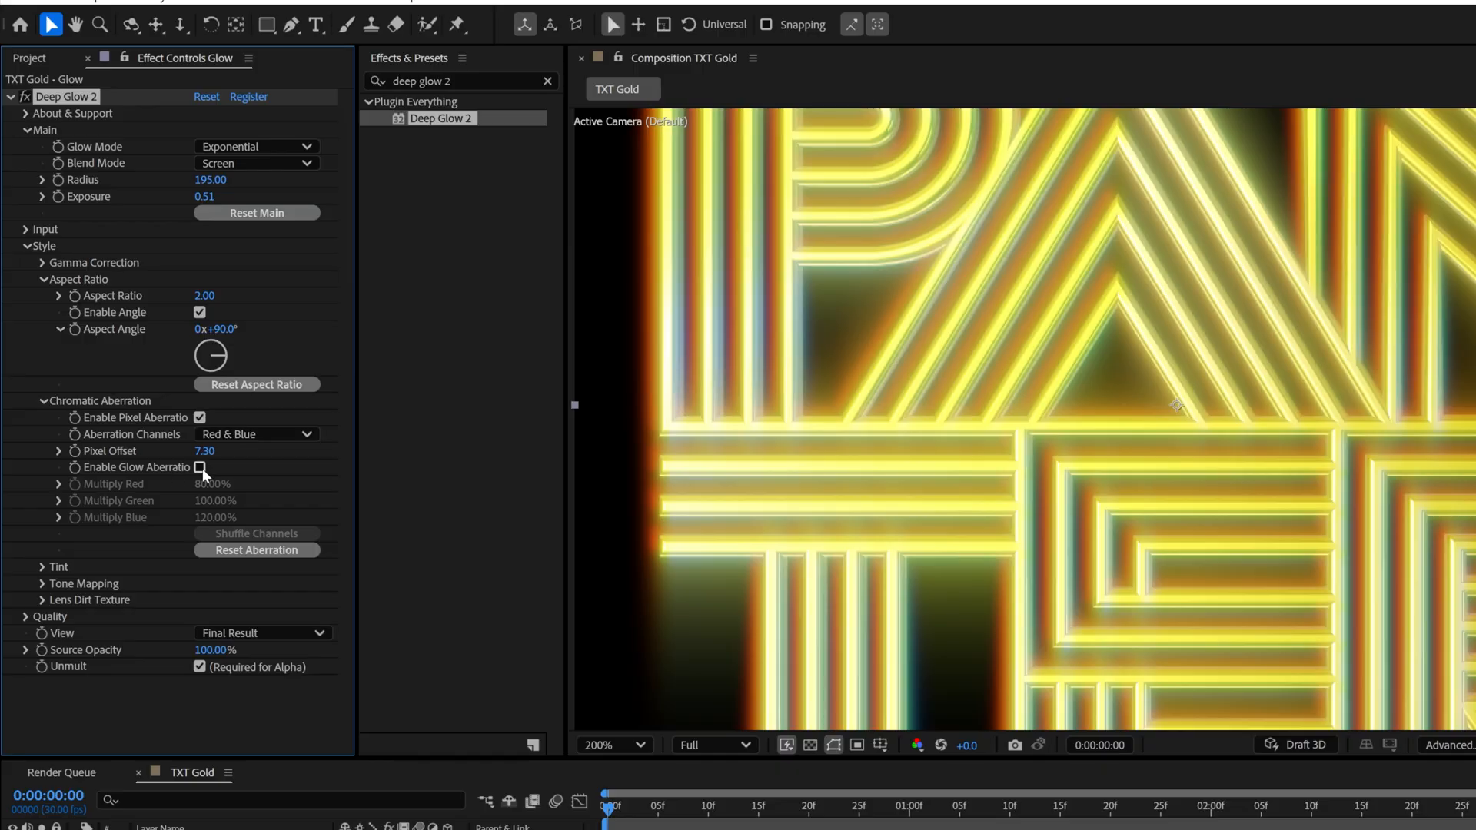
{"action": "left_click", "coordinate": [200, 468]}
{"action": "type", "text": "60"}
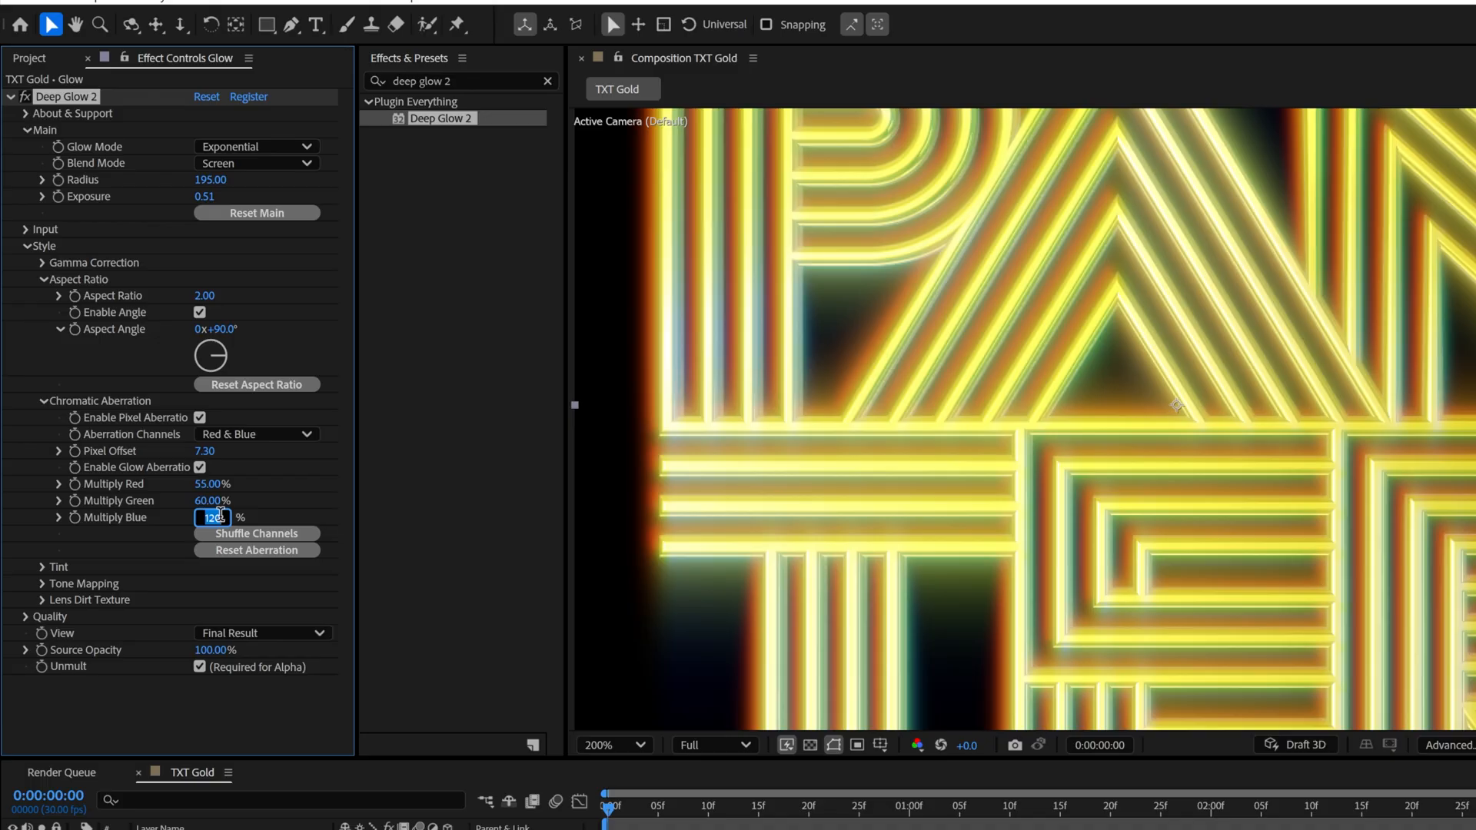
{"action": "type", "text": "30.00%"}
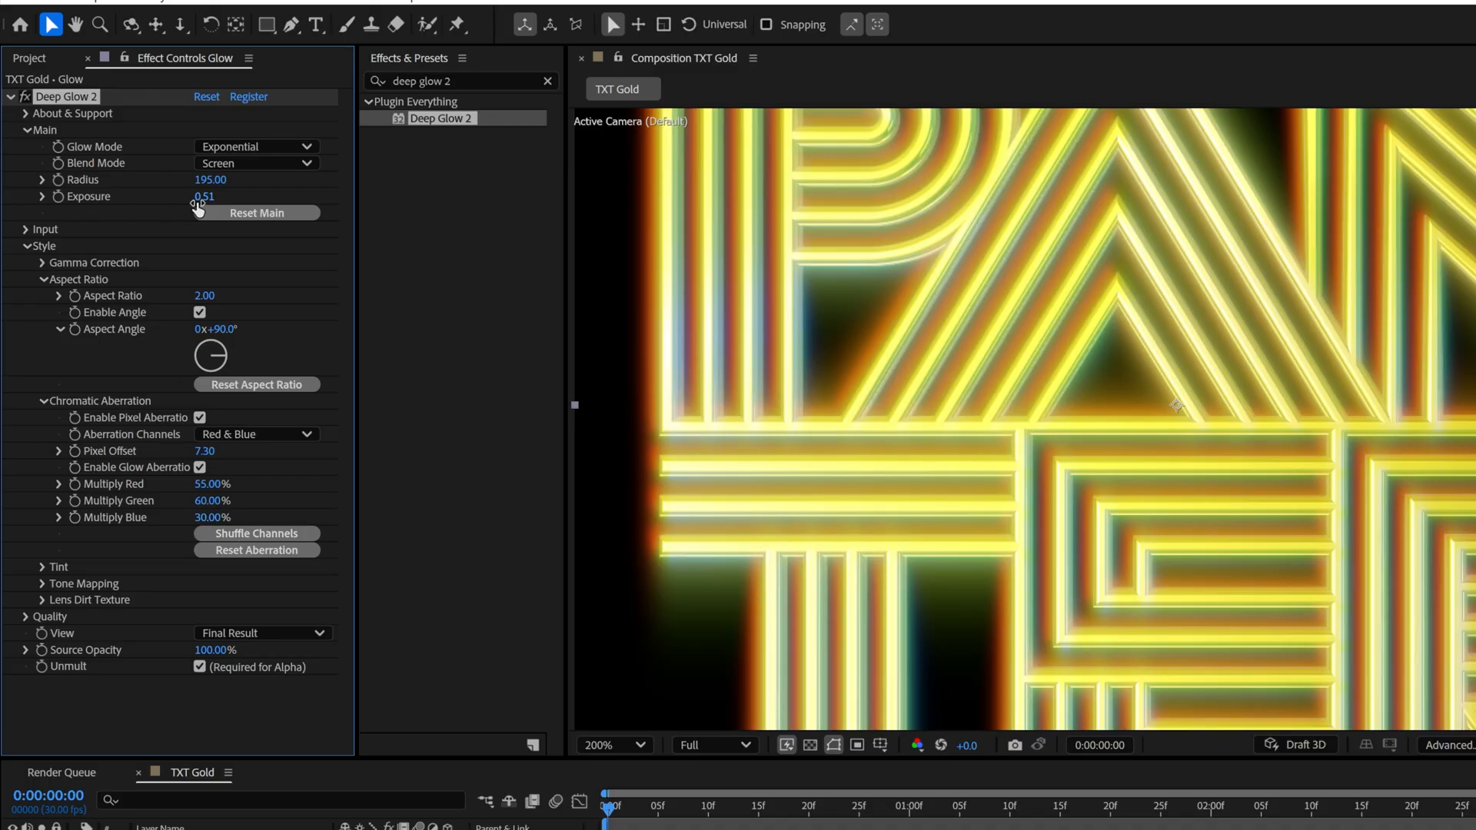
Set the Deep Glow 2 exposure to 0.10.
{"action": "left_click", "coordinate": [206, 197]}
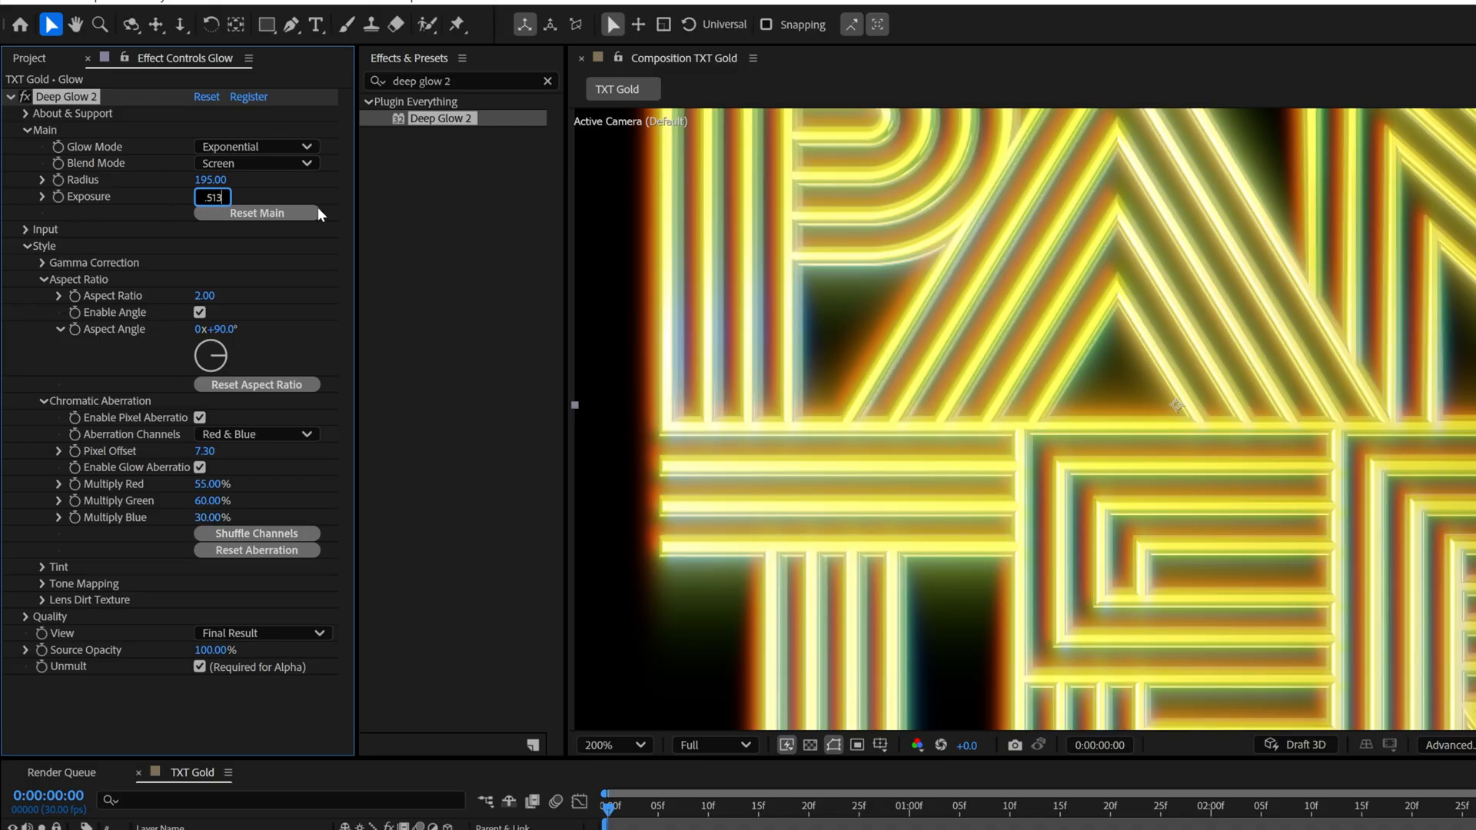
{"action": "type", "text": "0.1"}
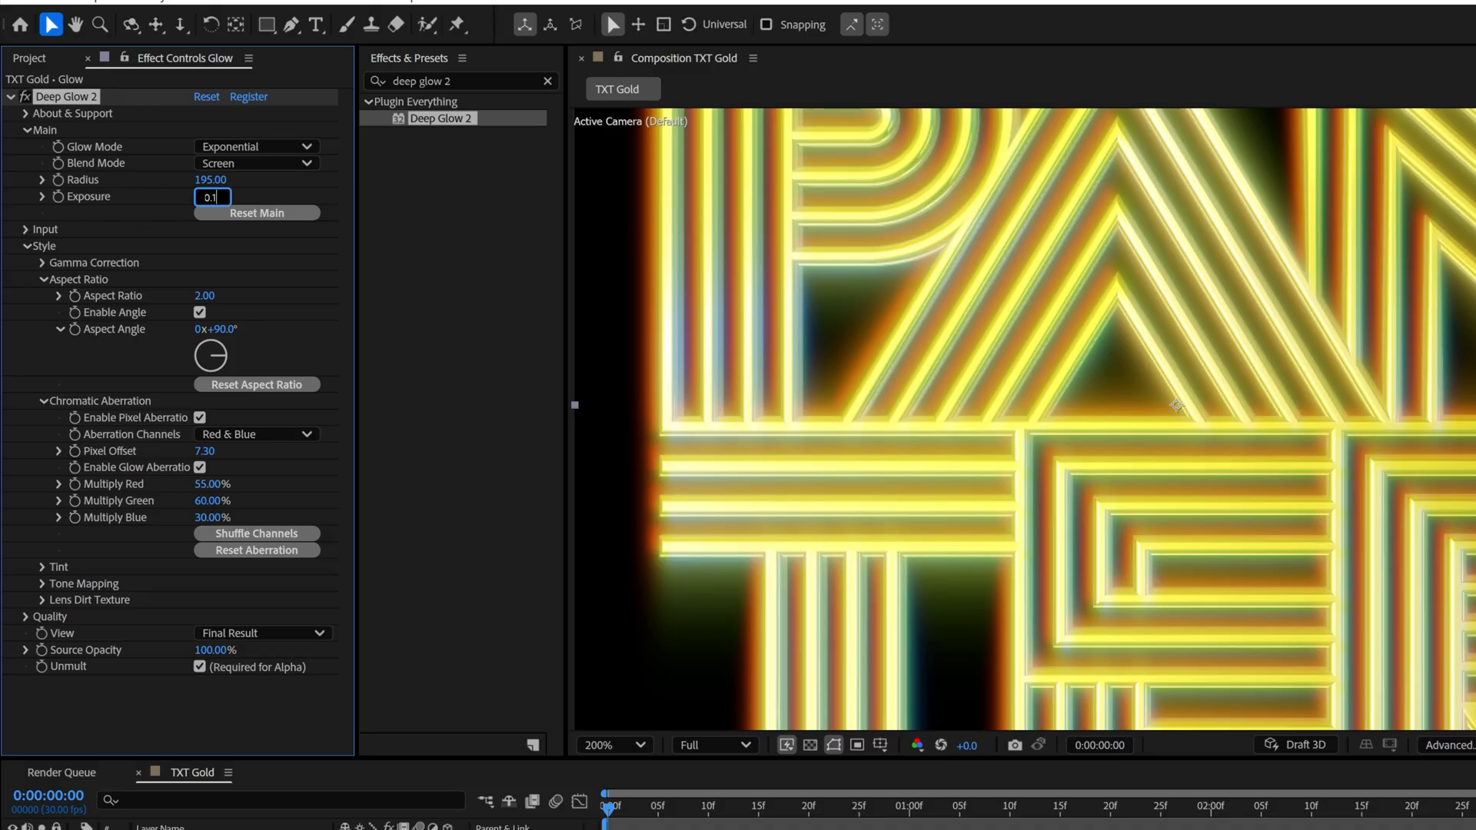
{"action": "key", "text": "Enter"}
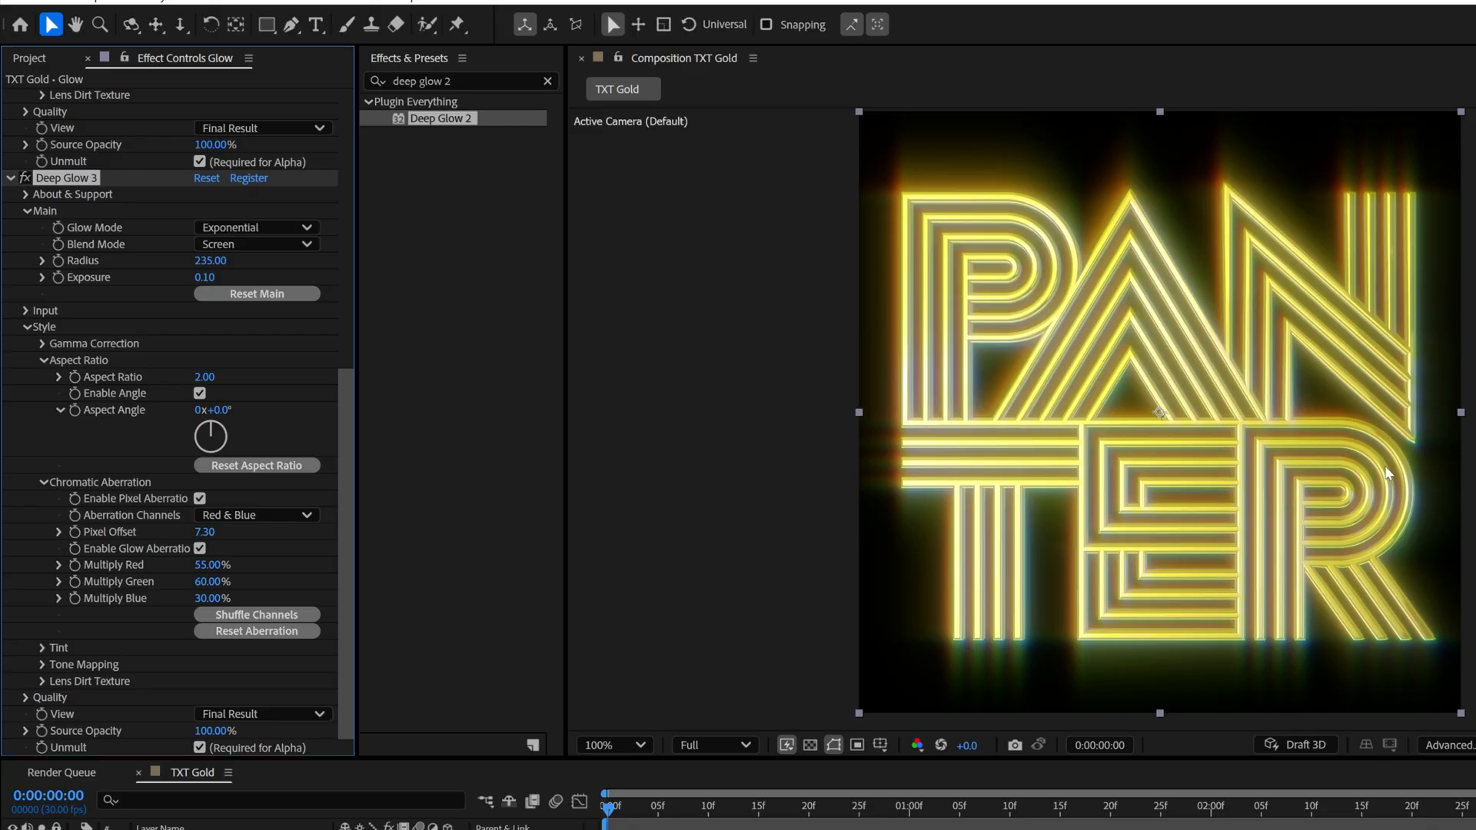
Add Deep Glow 3 at radius 235 with aspect angles of 45° and -45°.
{"action": "scroll", "scroll_direction": "down", "scroll_amount": 3}
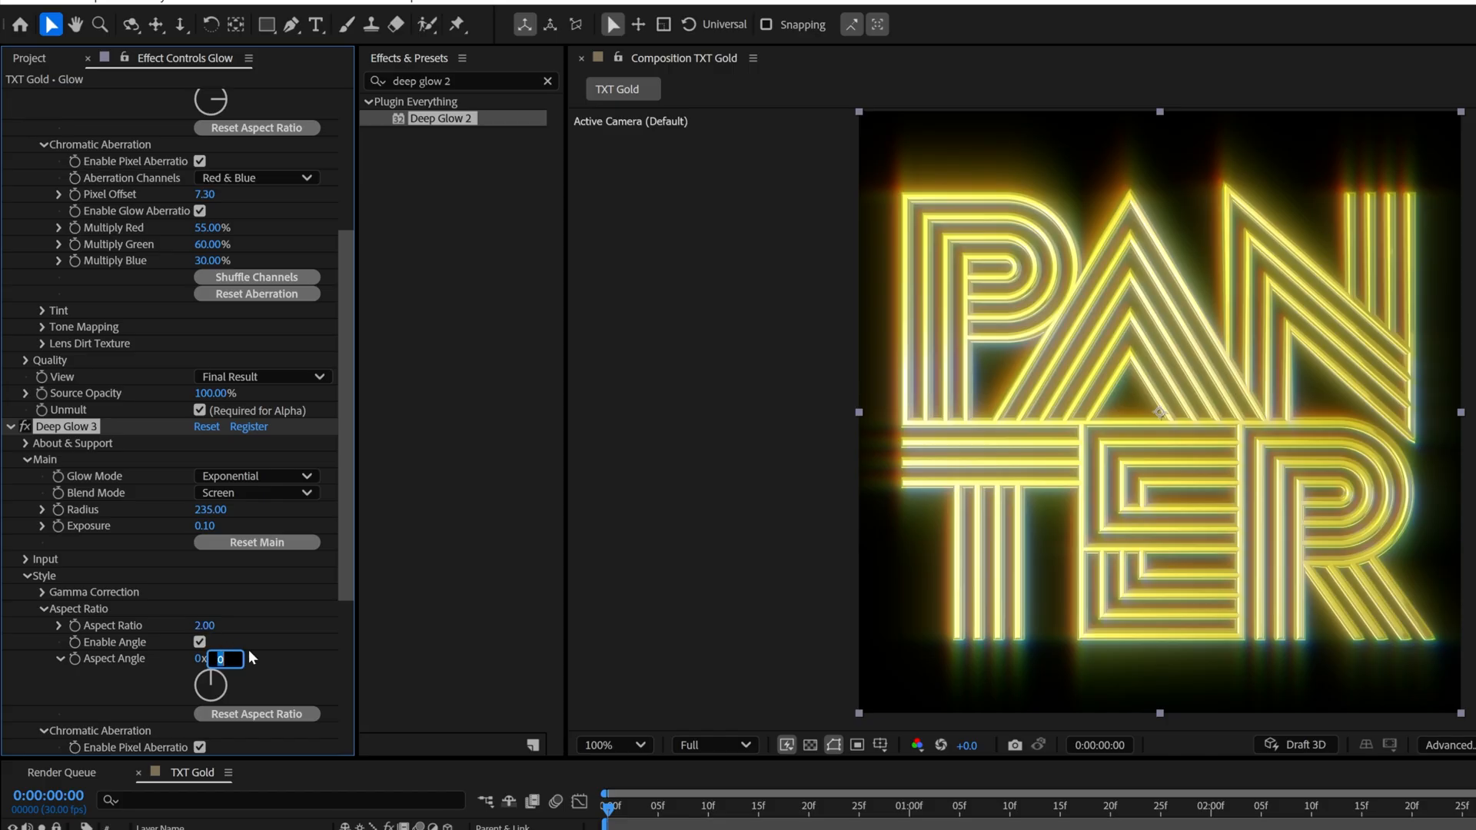
{"action": "type", "text": "45"}
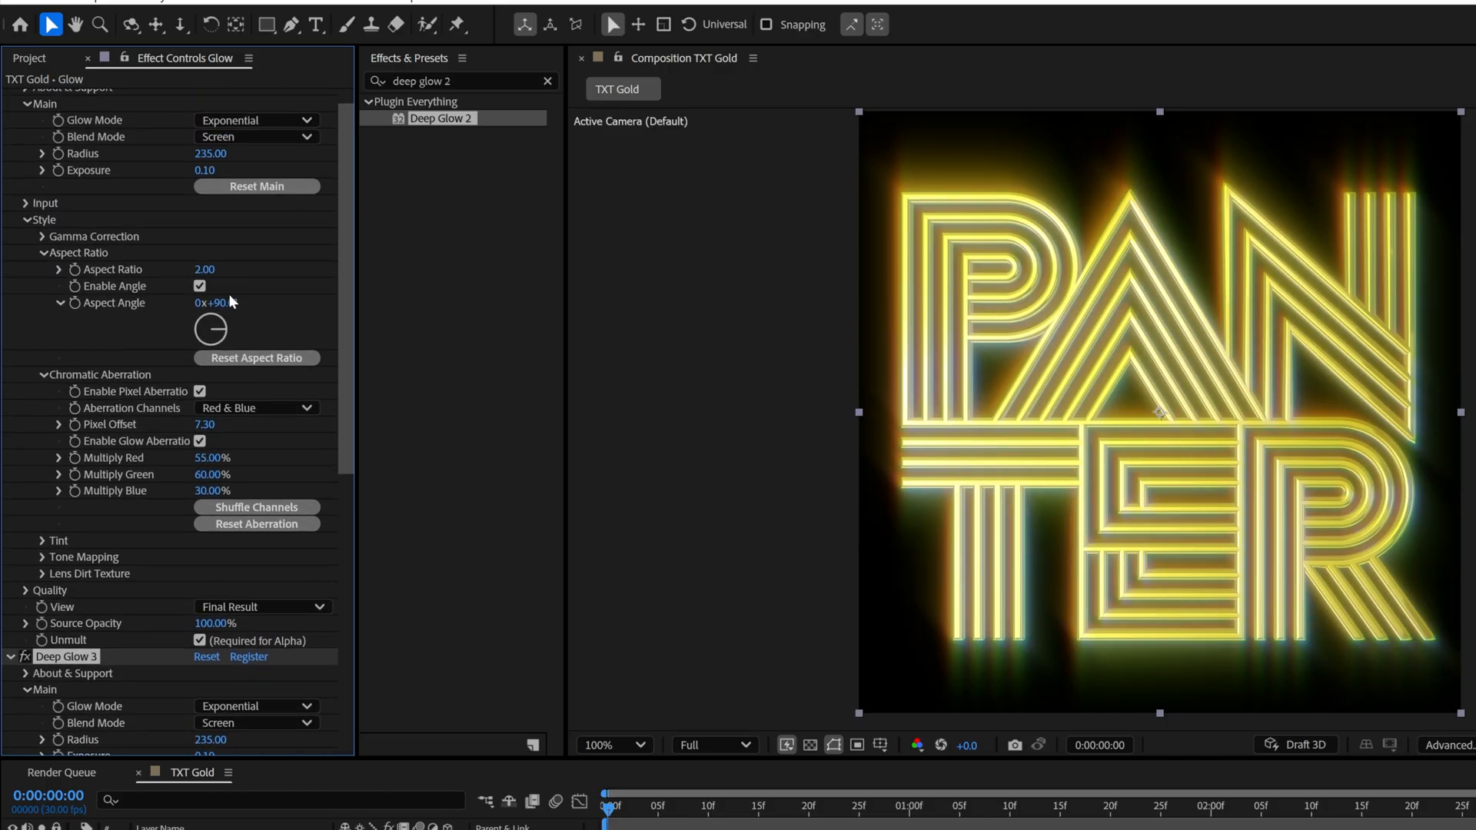
{"action": "type", "text": "-45"}
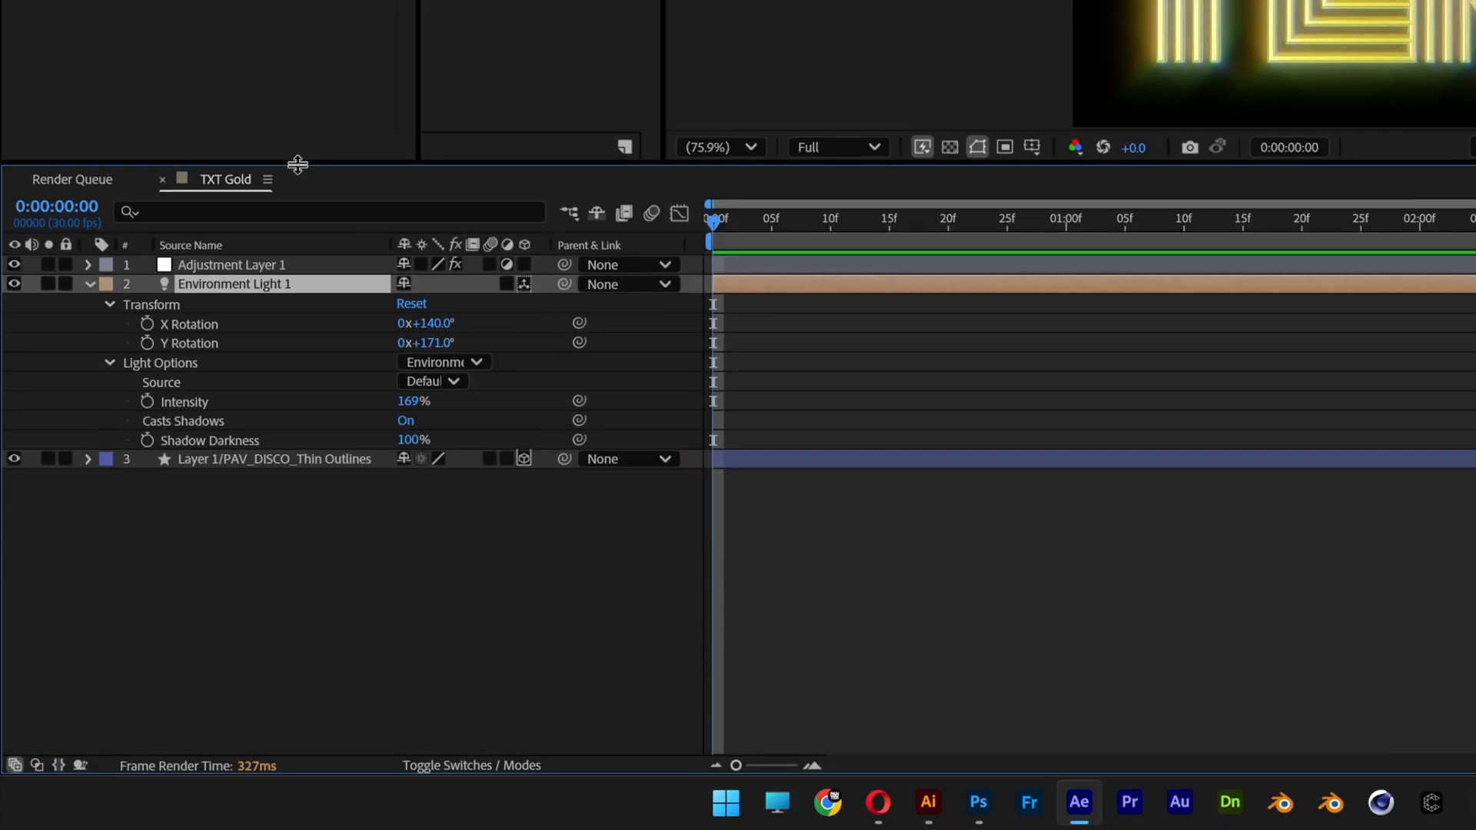
Keyframe Environment Light 1 rotation, bringing X Rotation to 1x+140° at 4:27 and editing Y Rotation.
{"action": "left_click", "coordinate": [146, 324]}
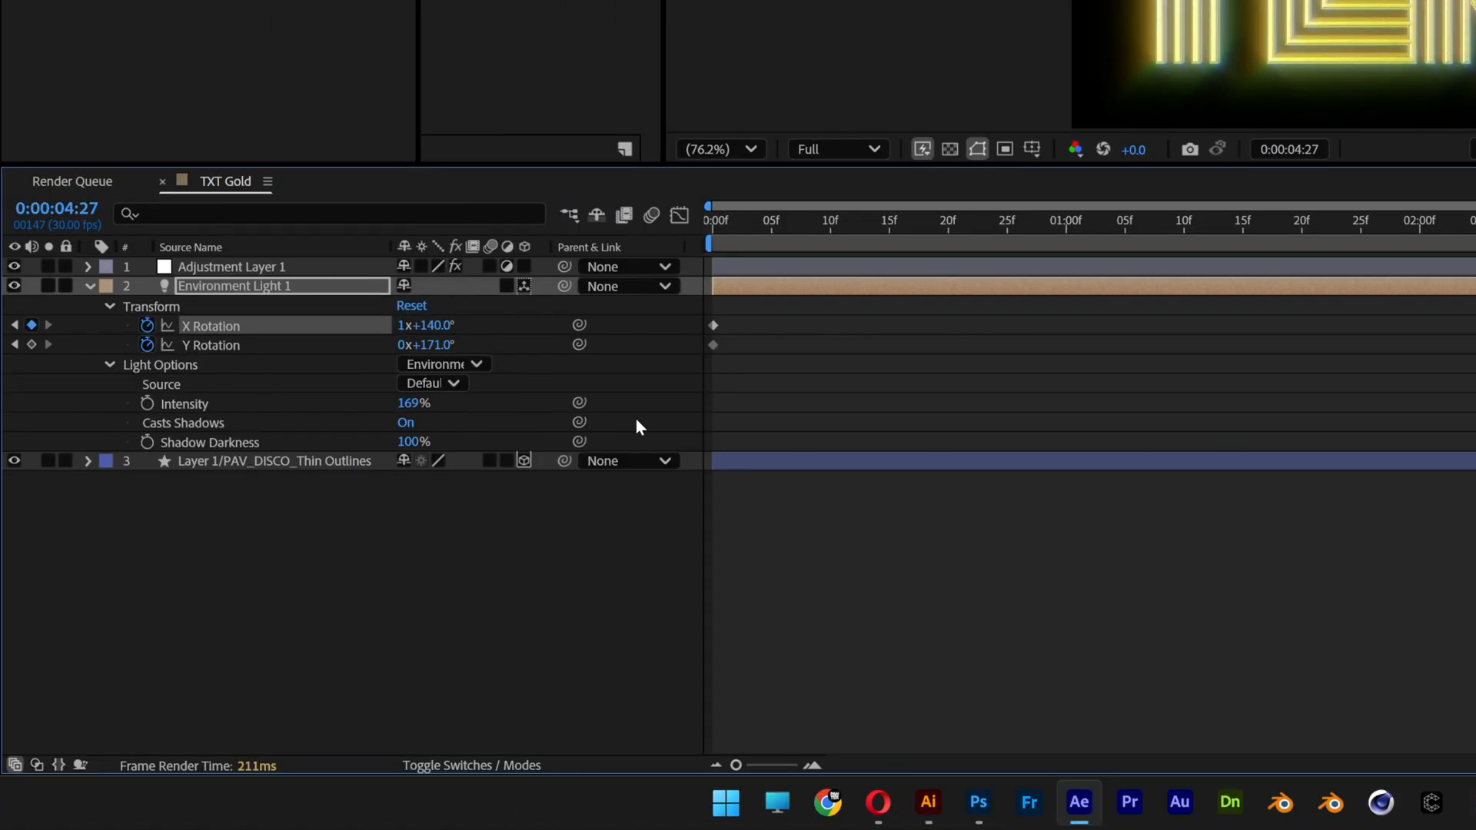
{"action": "double_click", "coordinate": [415, 345]}
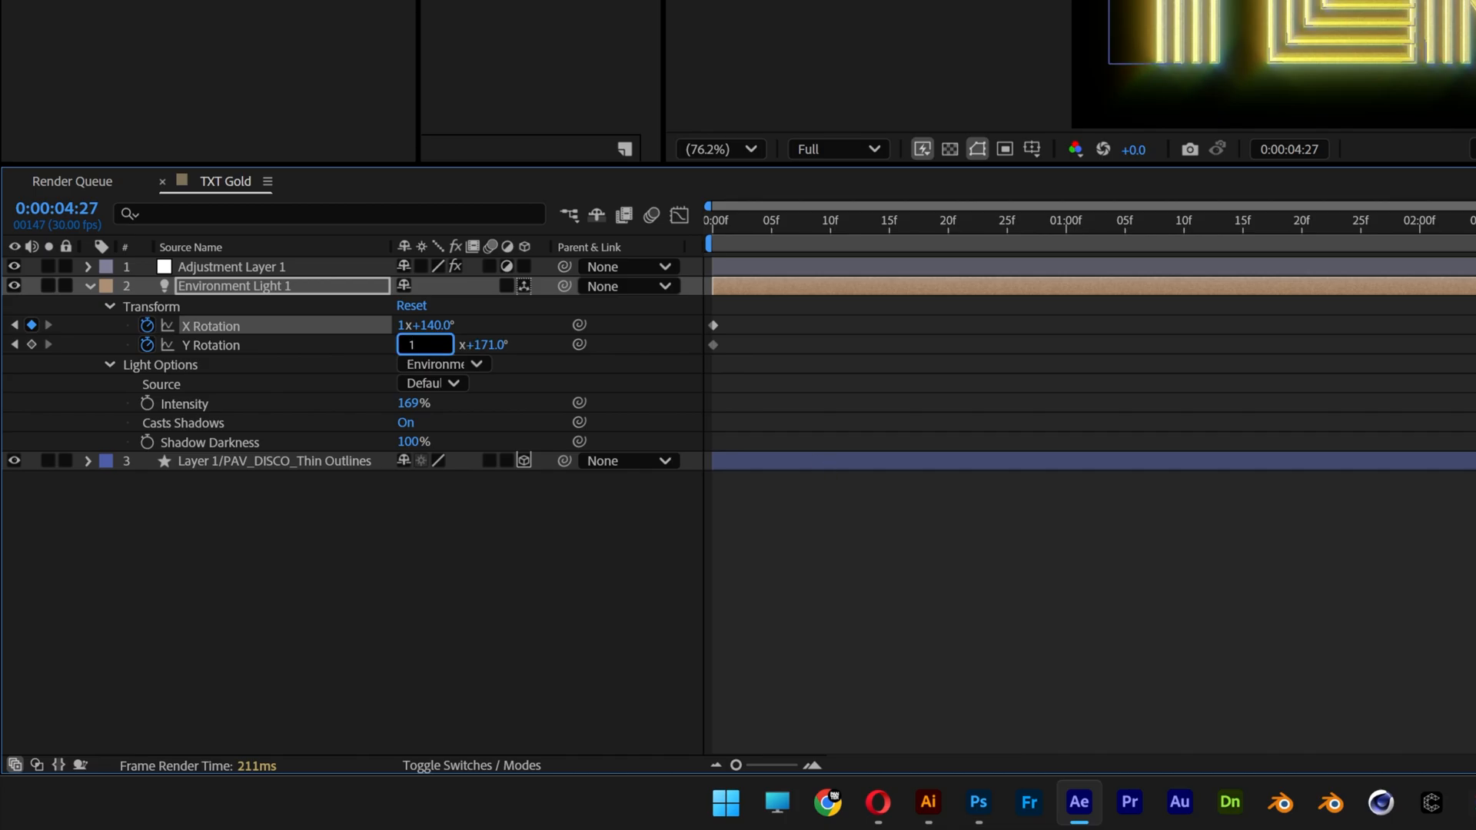